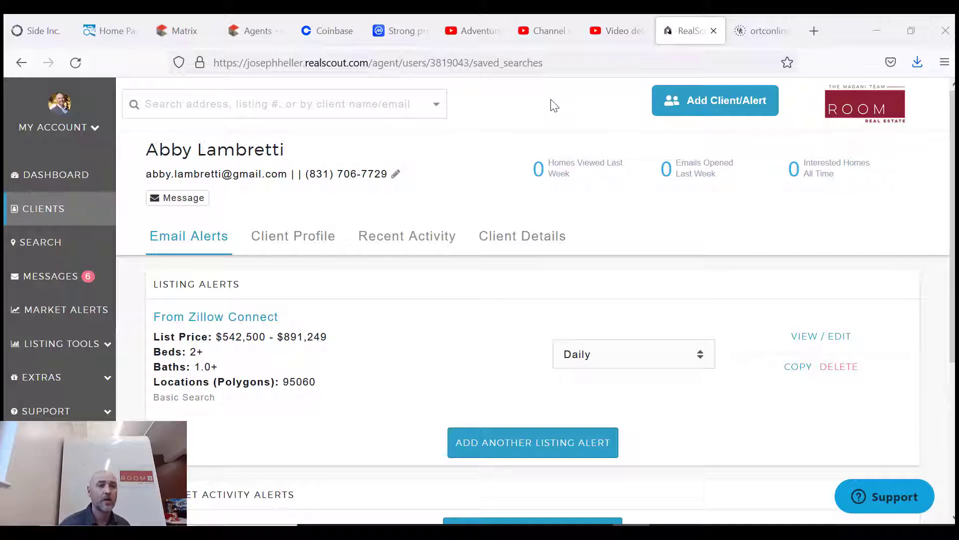
mouse_move(65, 180)
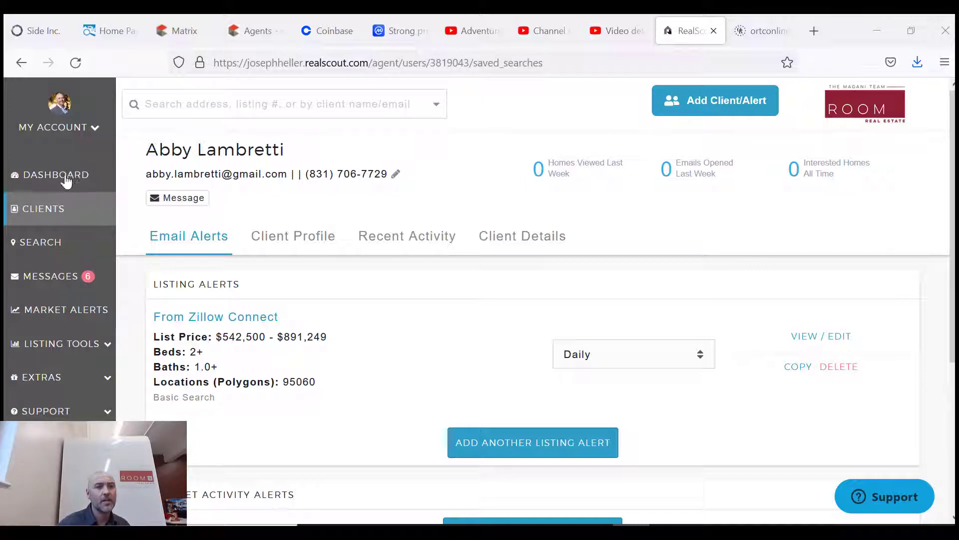
- Go to the Dashboard from the sidebar to see client counts and the live email-open feed
left_click(55, 175)
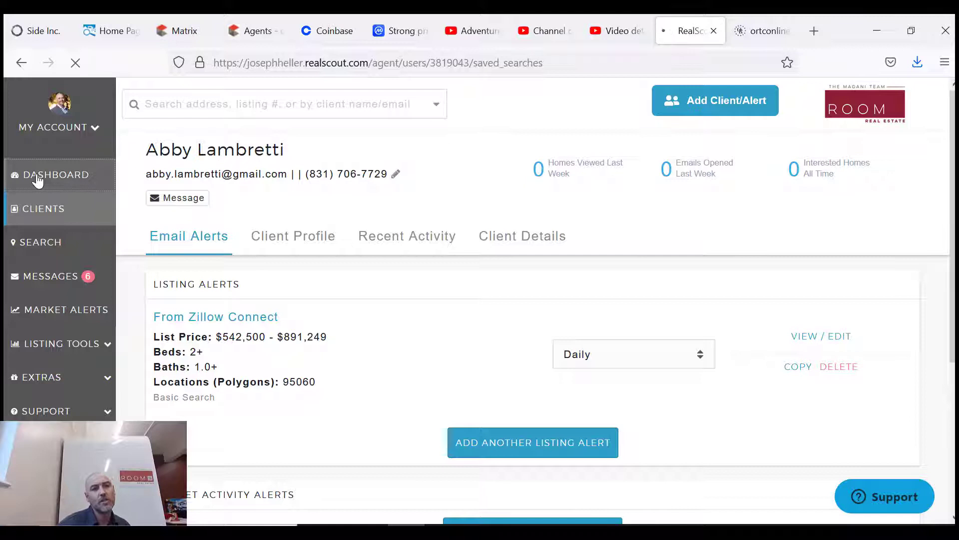
left_click(57, 175)
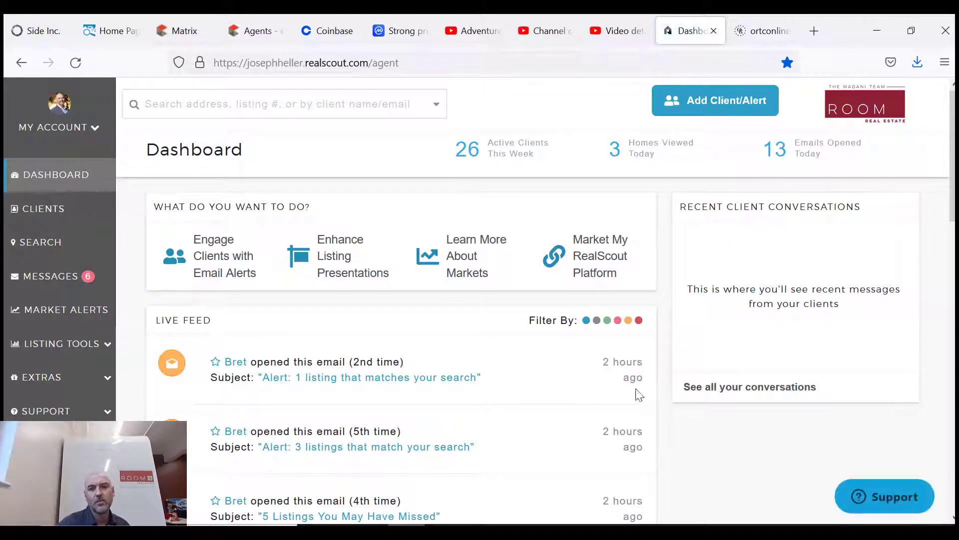
mouse_move(741, 101)
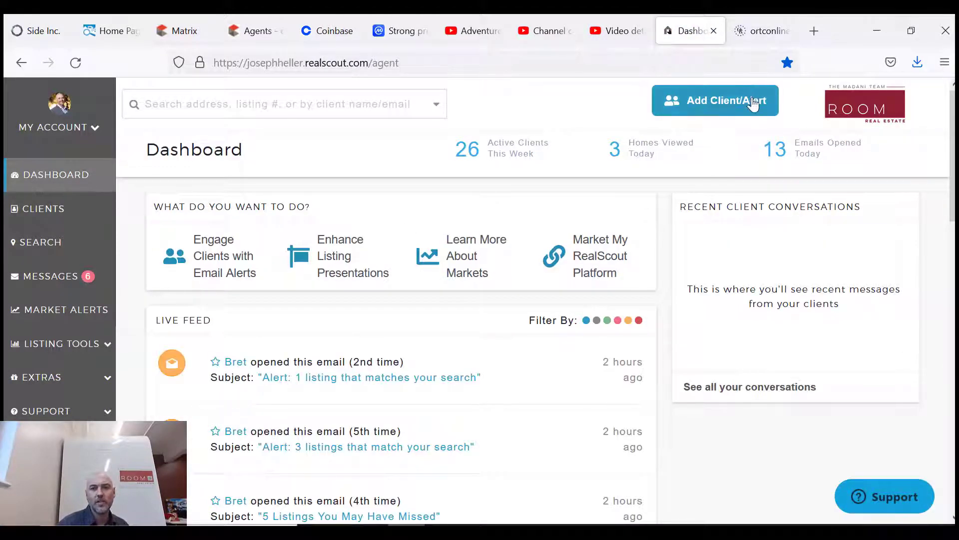
mouse_move(583, 156)
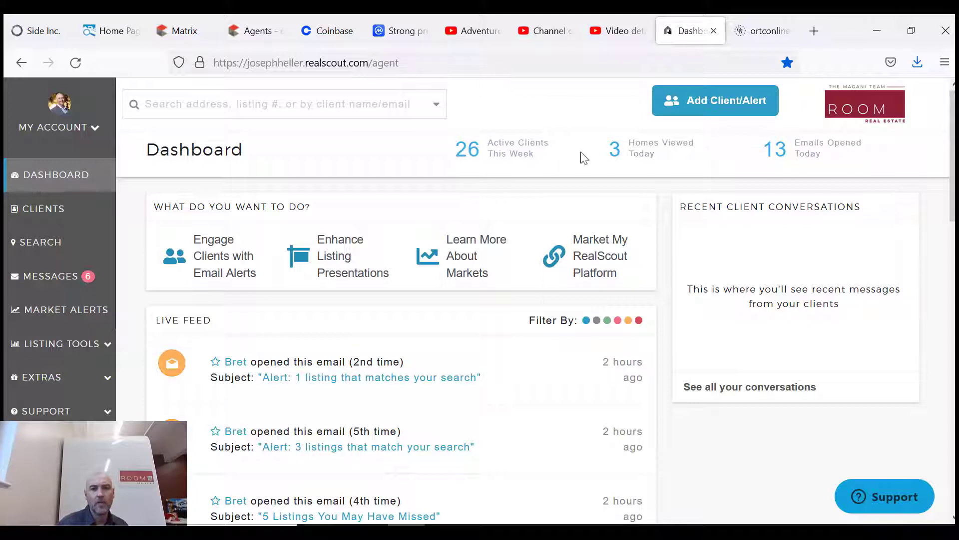
mouse_move(240, 167)
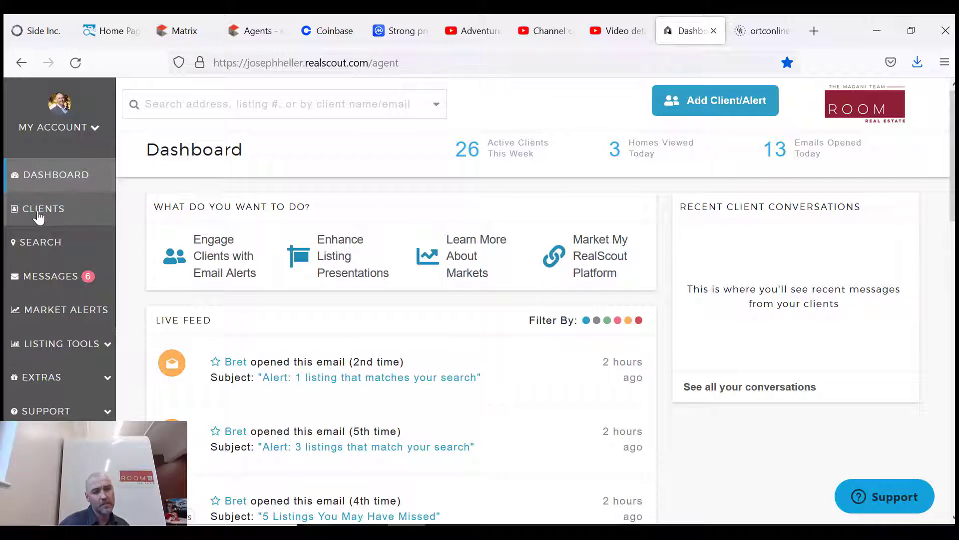
- Show the Clients list with lead source, date added and alert activity for 133 clients
left_click(43, 209)
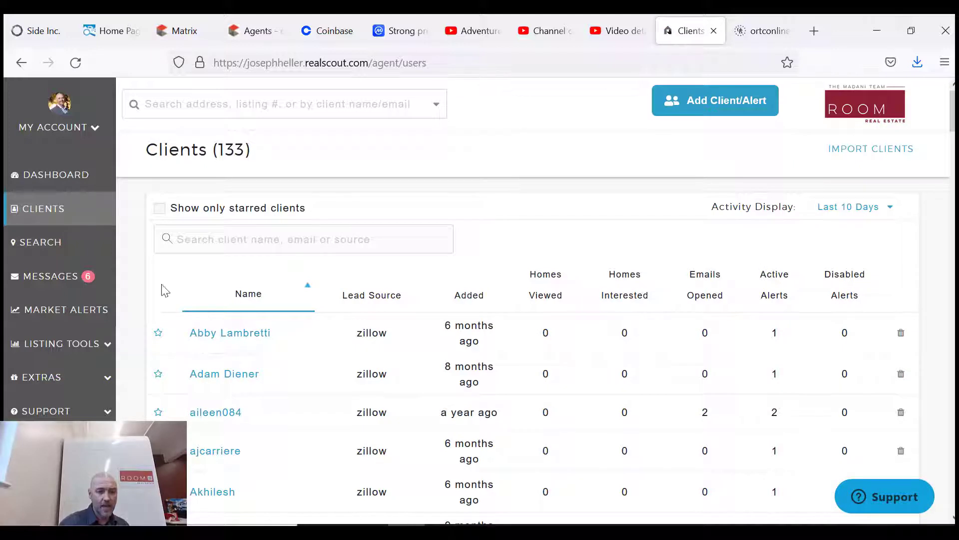
mouse_move(340, 318)
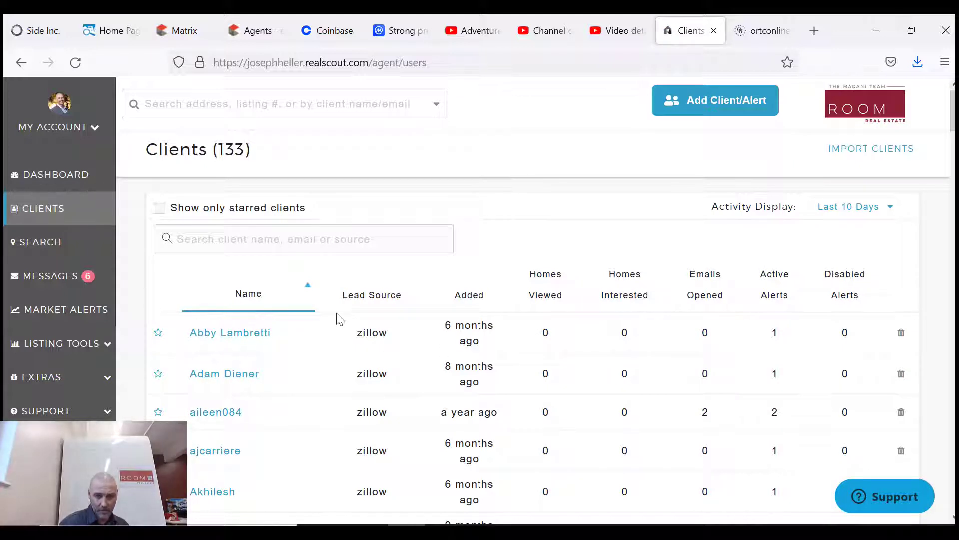
mouse_move(471, 325)
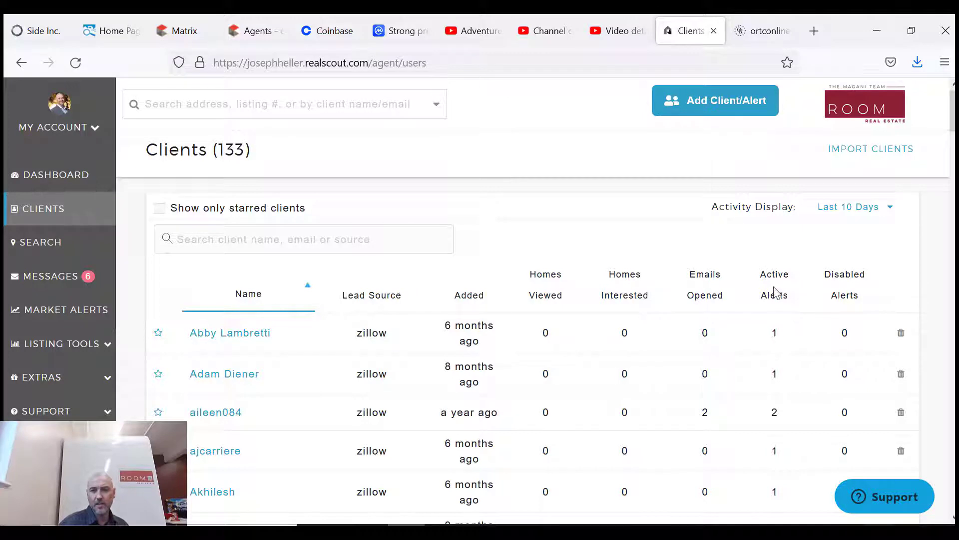
mouse_move(785, 341)
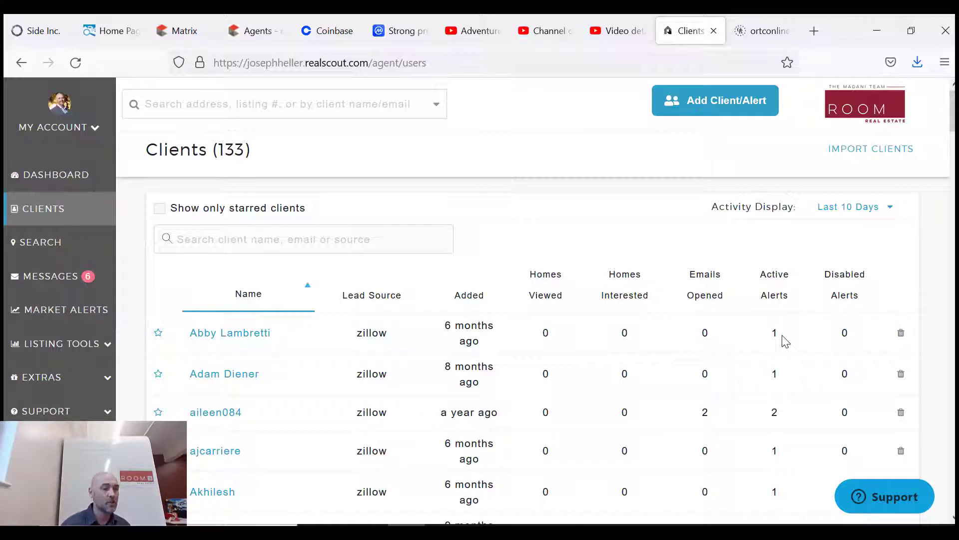
mouse_move(614, 417)
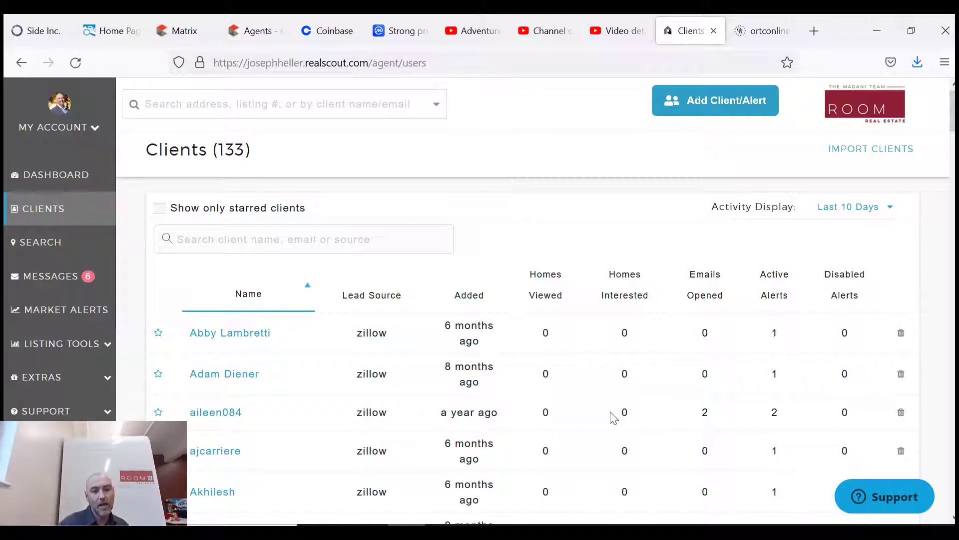
mouse_move(230, 332)
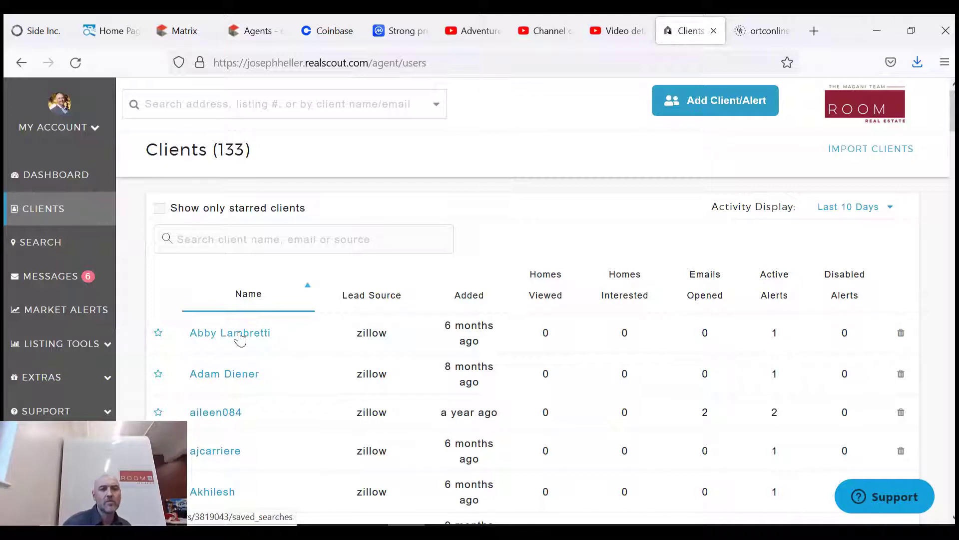
left_click(230, 333)
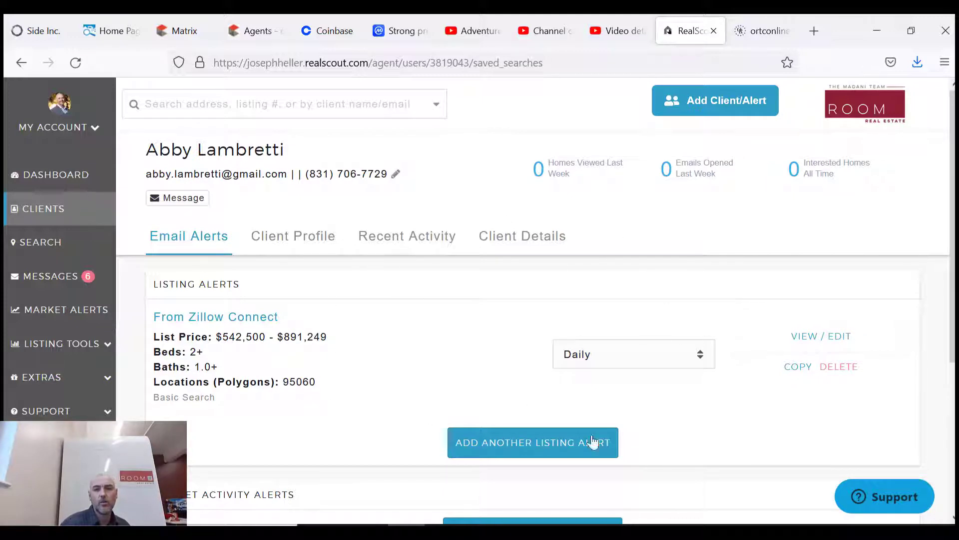
mouse_move(488, 385)
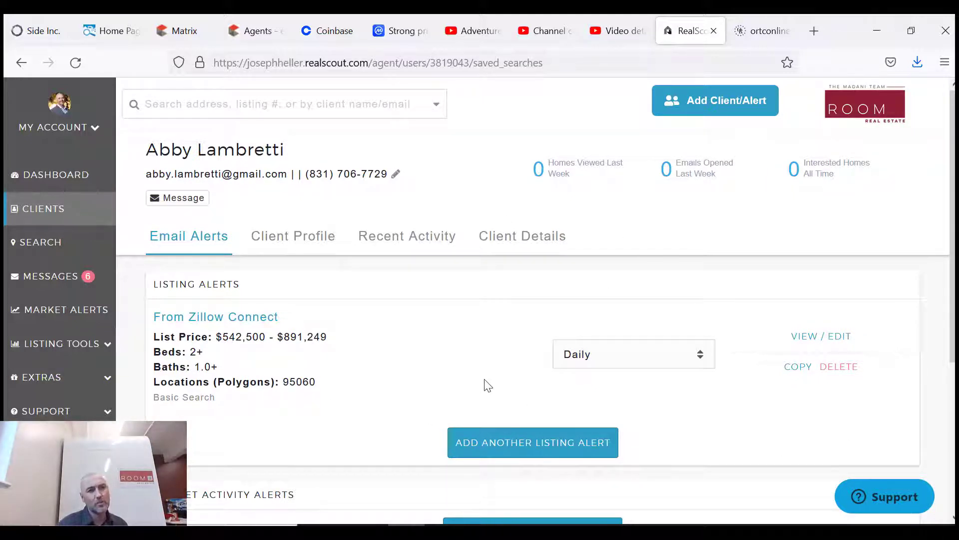
mouse_move(841, 365)
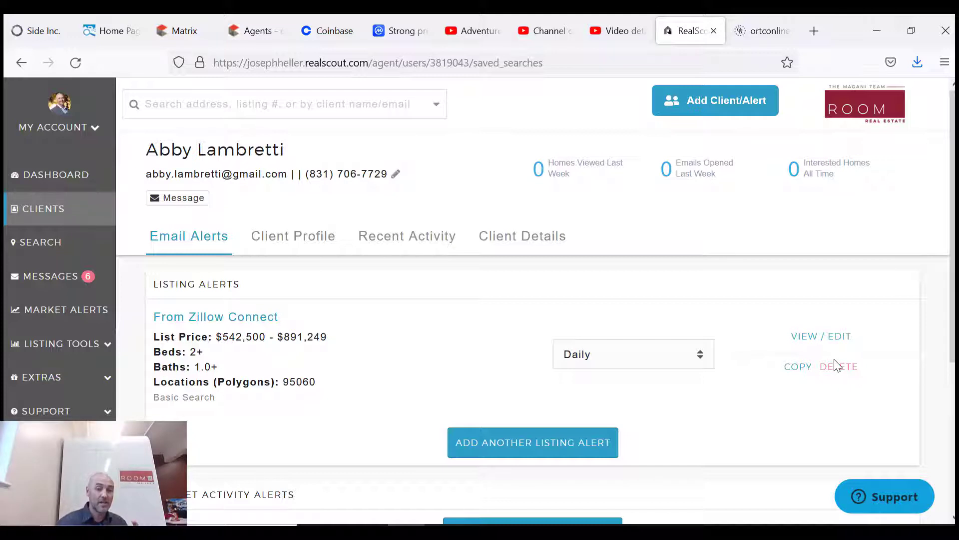
mouse_move(799, 341)
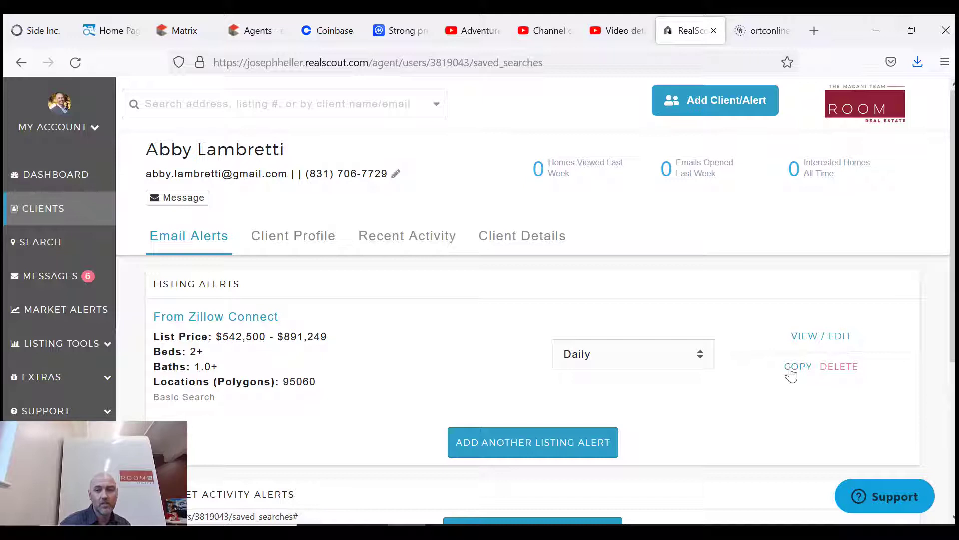
mouse_move(832, 340)
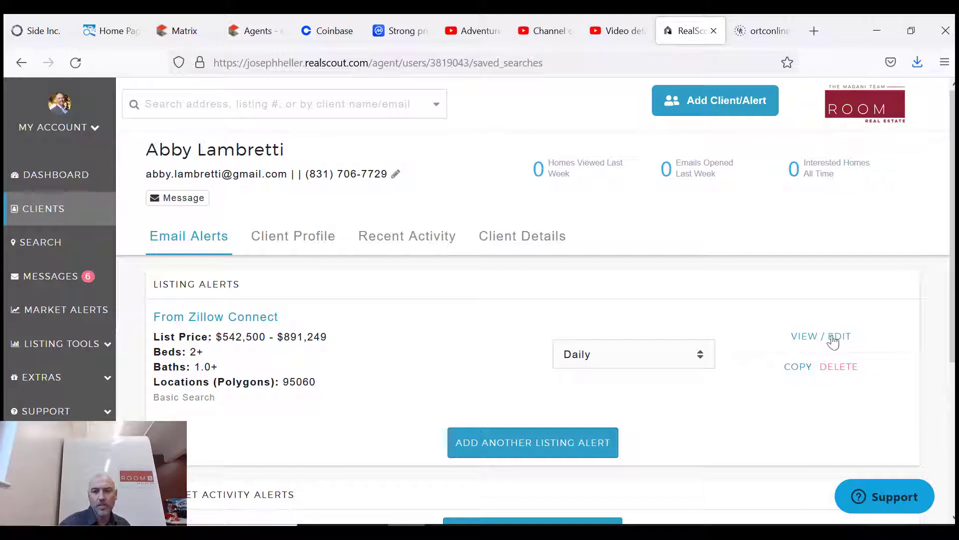
mouse_move(893, 352)
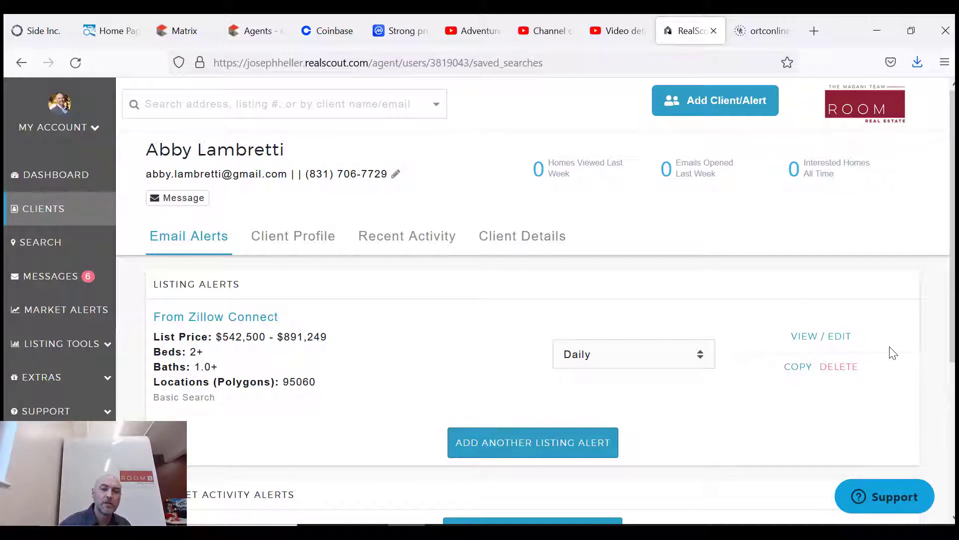
mouse_move(458, 461)
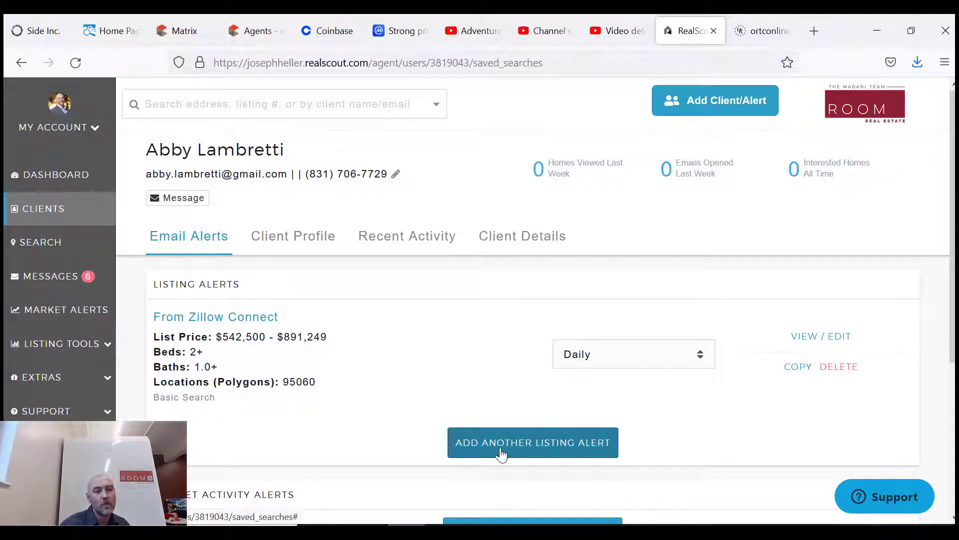
mouse_move(43, 209)
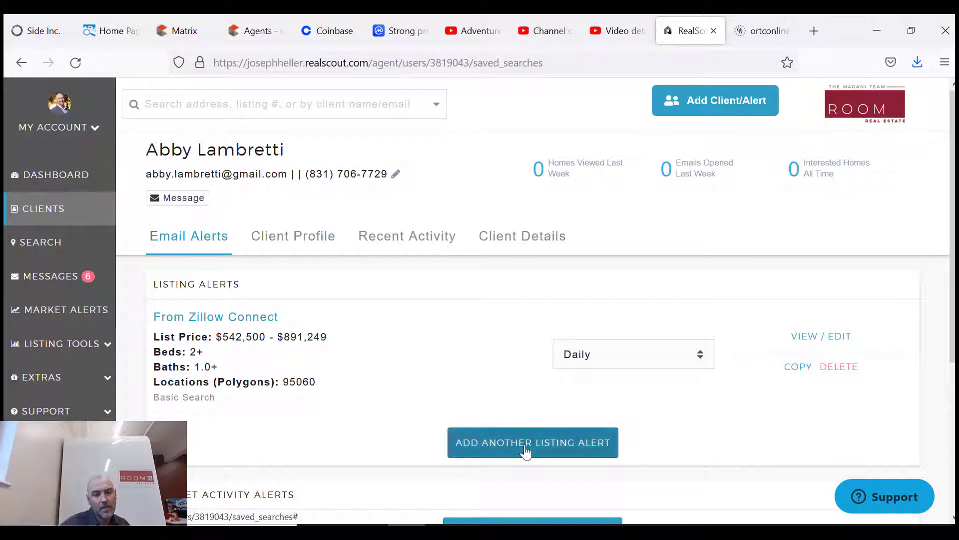
mouse_move(737, 89)
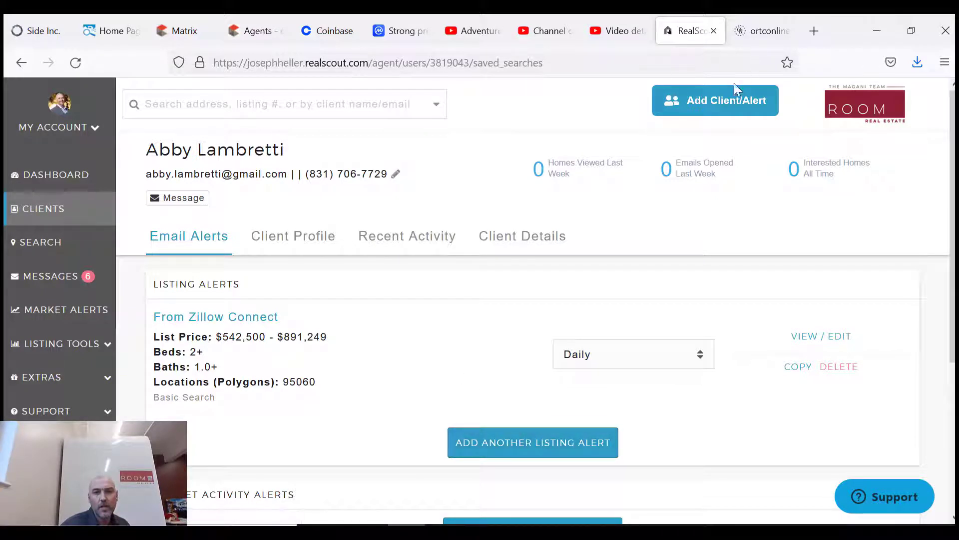
mouse_move(700, 110)
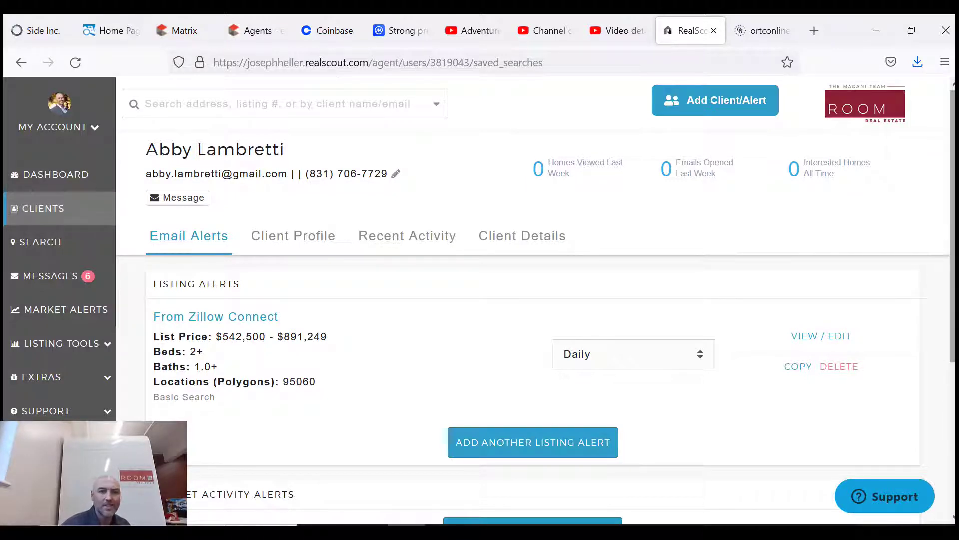
right_click(420, 318)
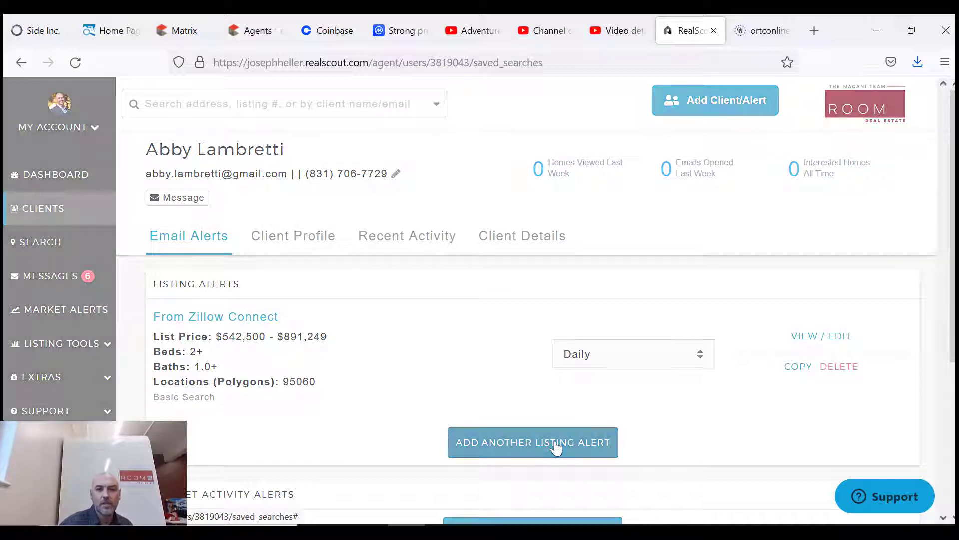
left_click(532, 442)
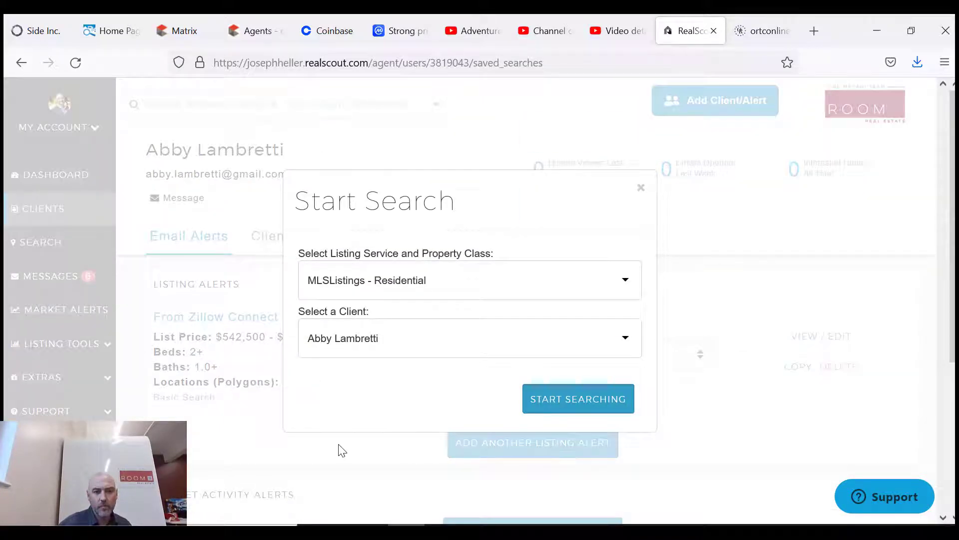
mouse_move(560, 294)
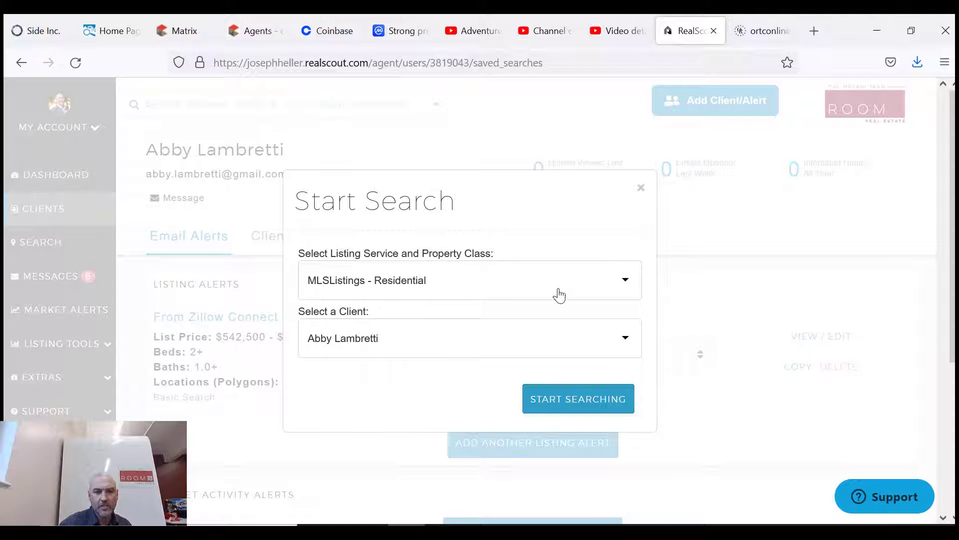
left_click(469, 280)
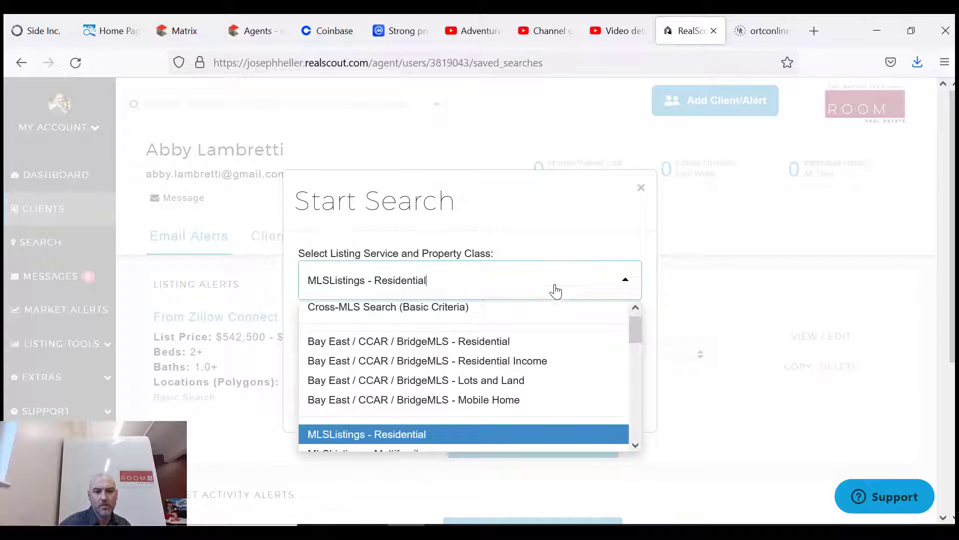
left_click(366, 434)
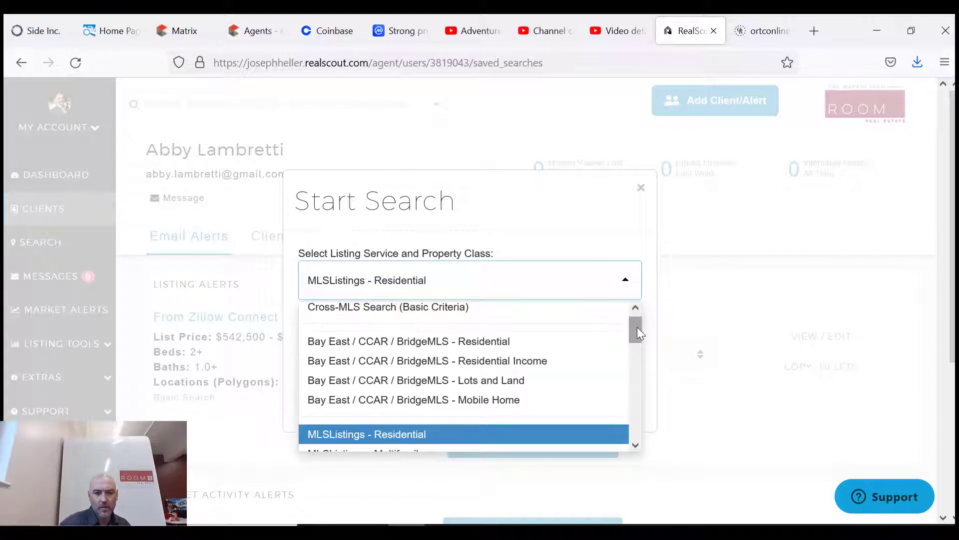
scroll("down", 3)
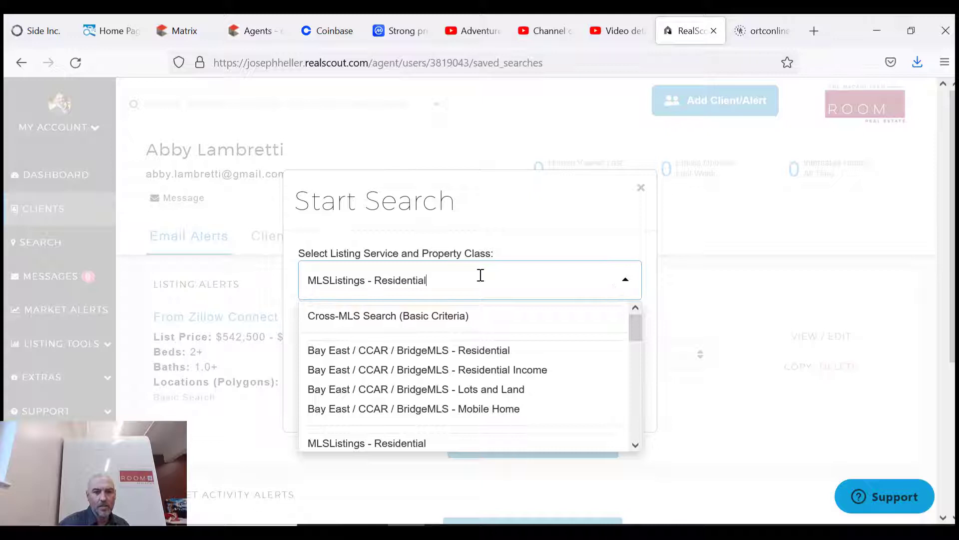
left_click(366, 442)
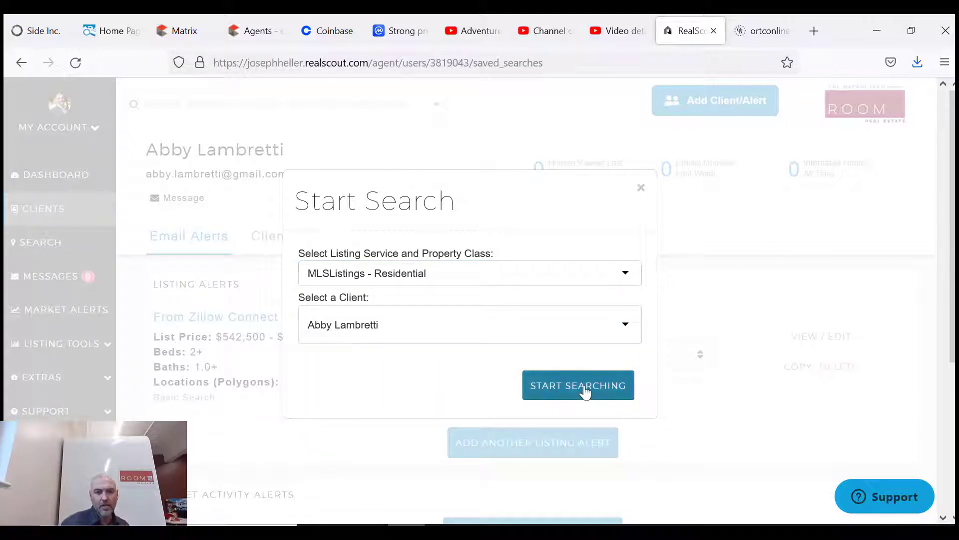
left_click(578, 385)
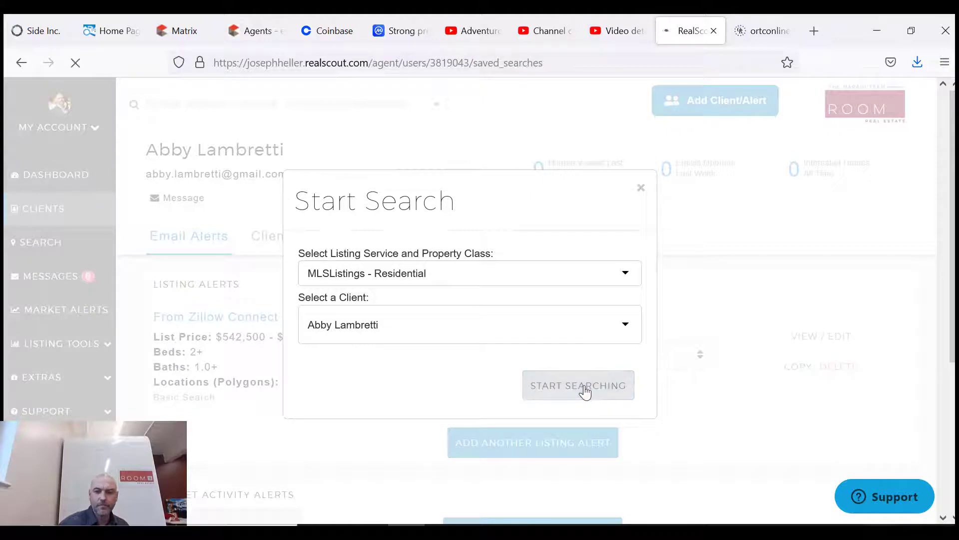
- Set the Listing Status filter to Active only
left_click(577, 384)
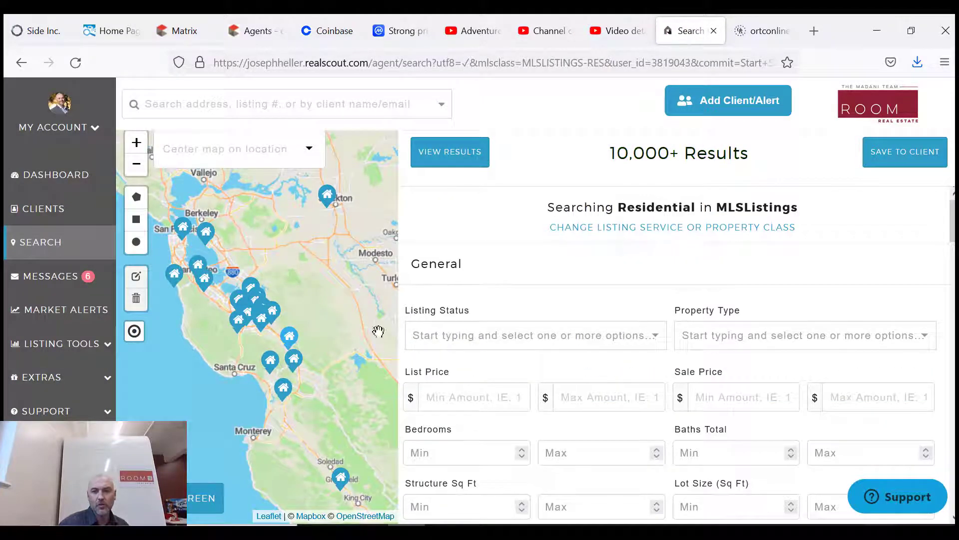
left_click(534, 335)
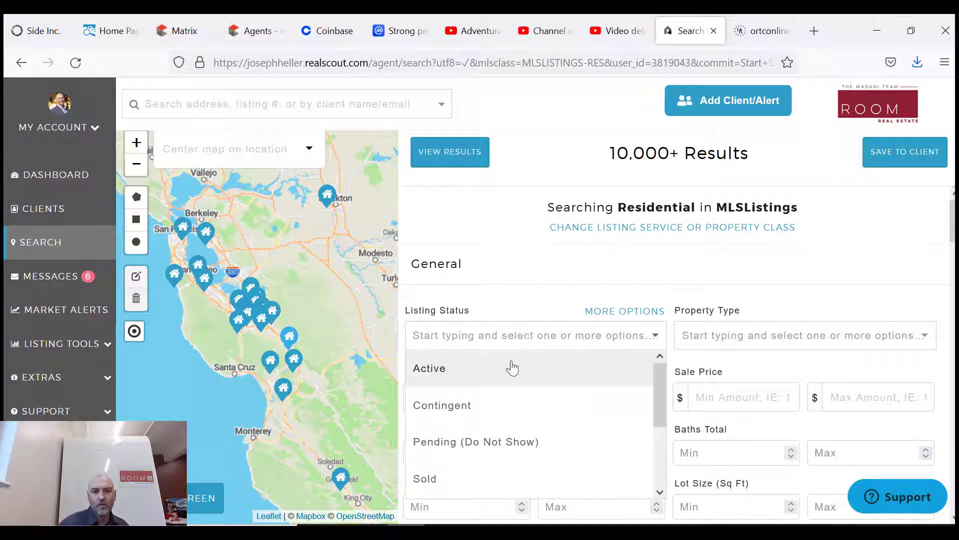
mouse_move(493, 410)
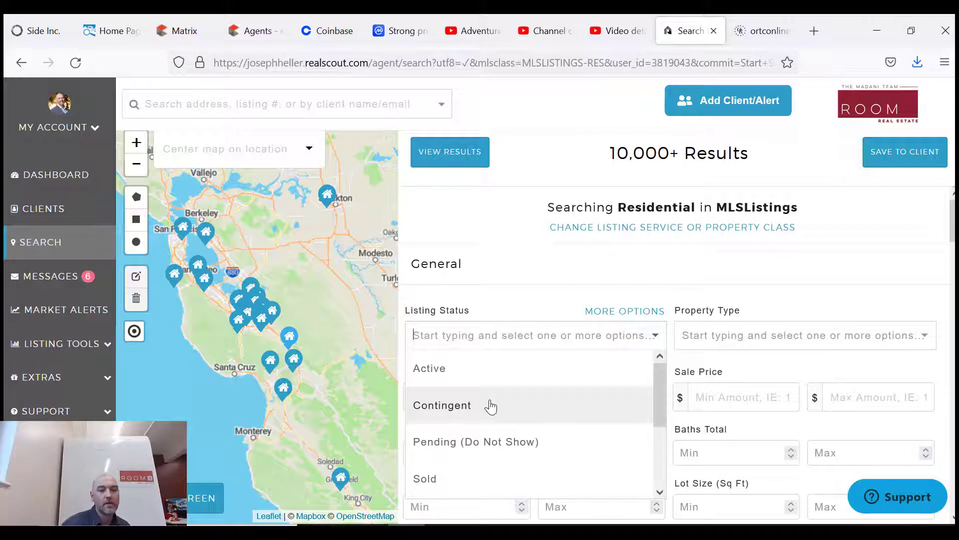
left_click(428, 367)
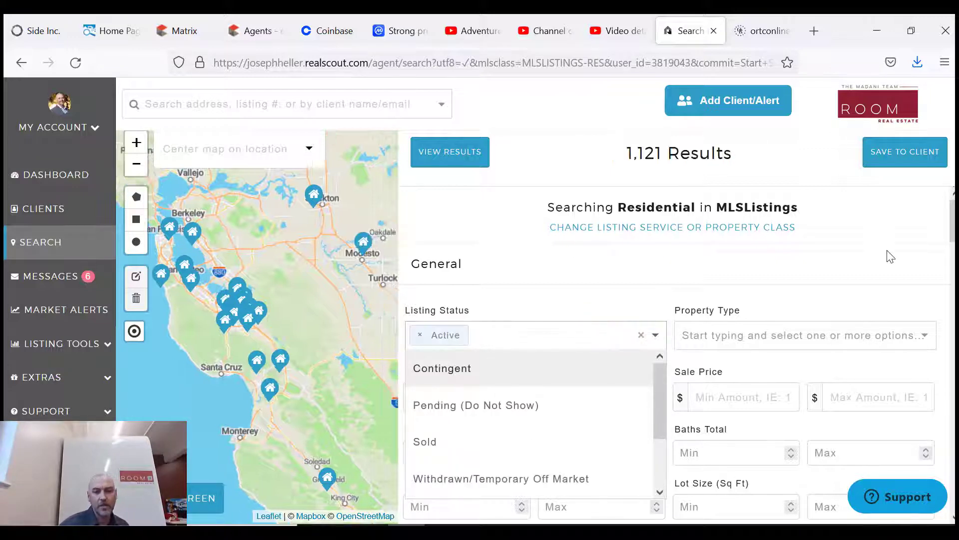
- Set Property Type to Single Family Home and Townhouse, narrowing results to 840
left_click(795, 335)
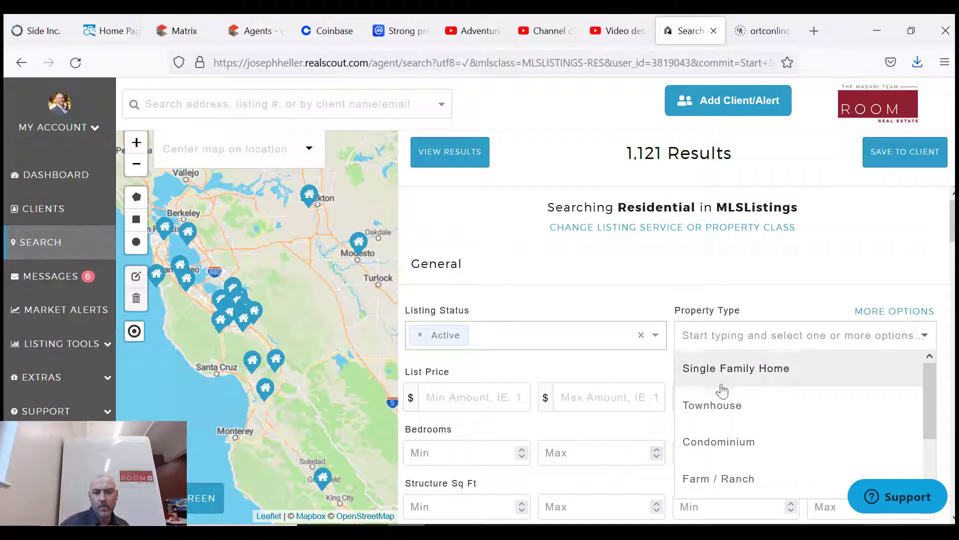
mouse_move(767, 379)
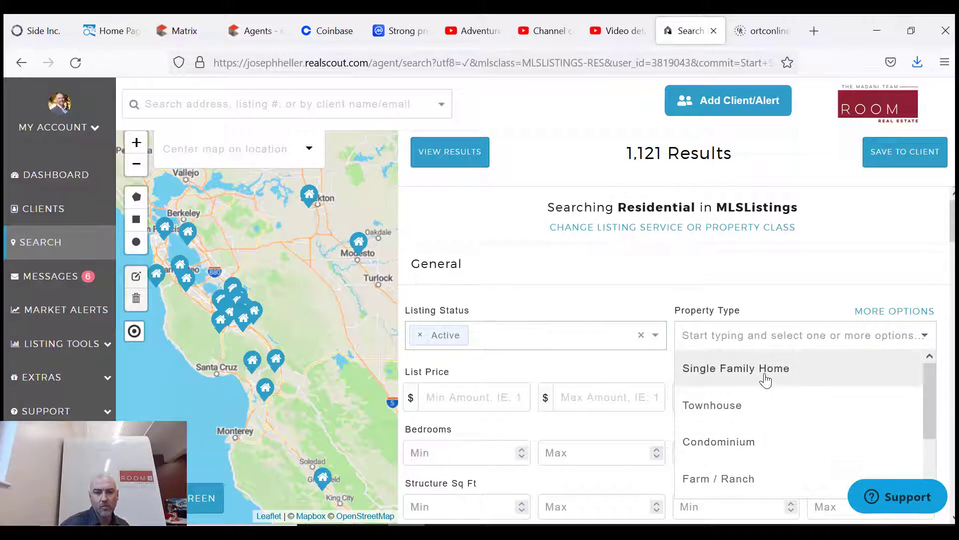
left_click(736, 368)
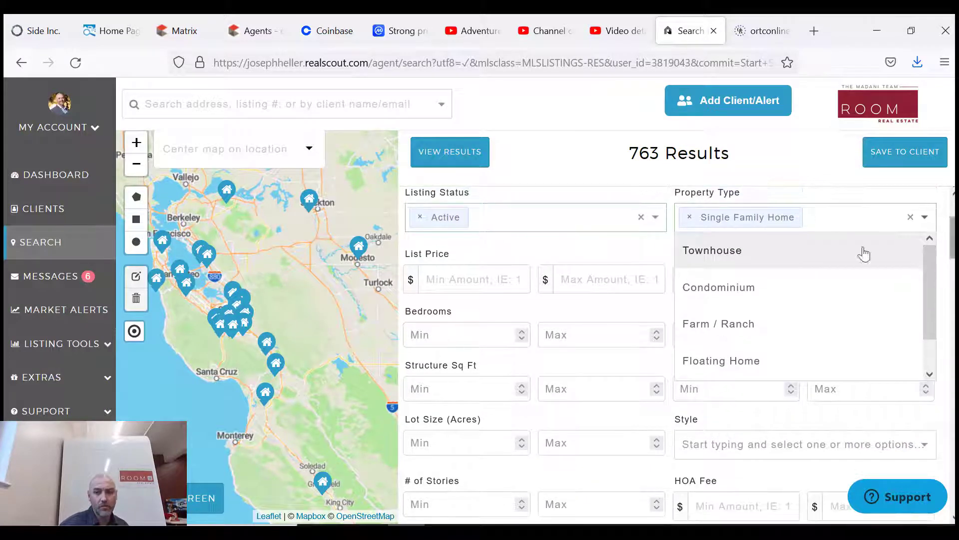
left_click(711, 249)
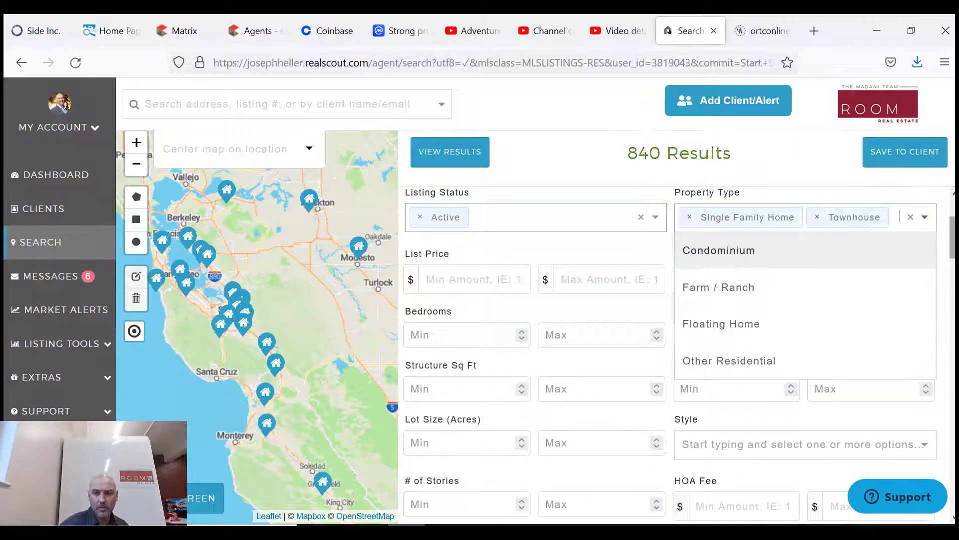
scroll("down", 3)
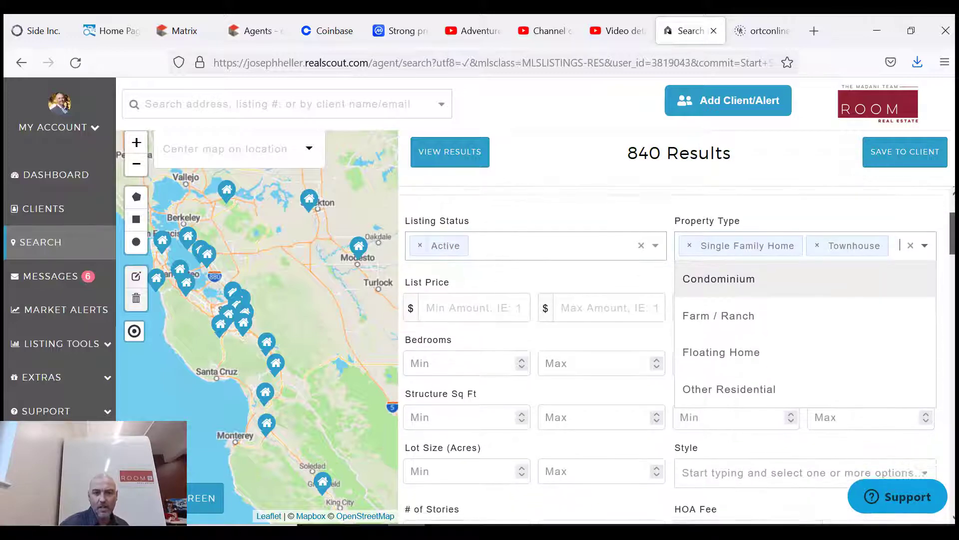
- Add Santa Cruz as the County location filter by searching 'santa'
scroll("down", 3)
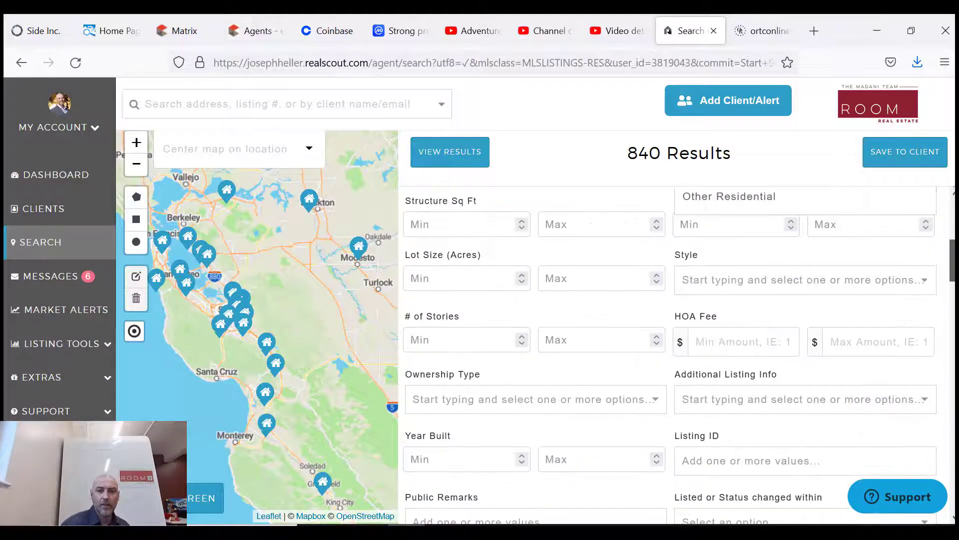
scroll("down", 3)
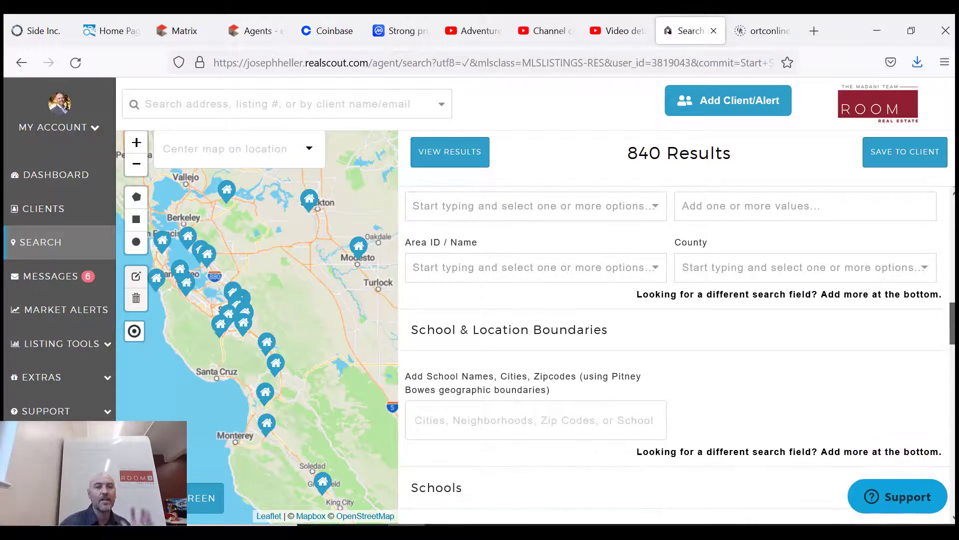
scroll("down", 3)
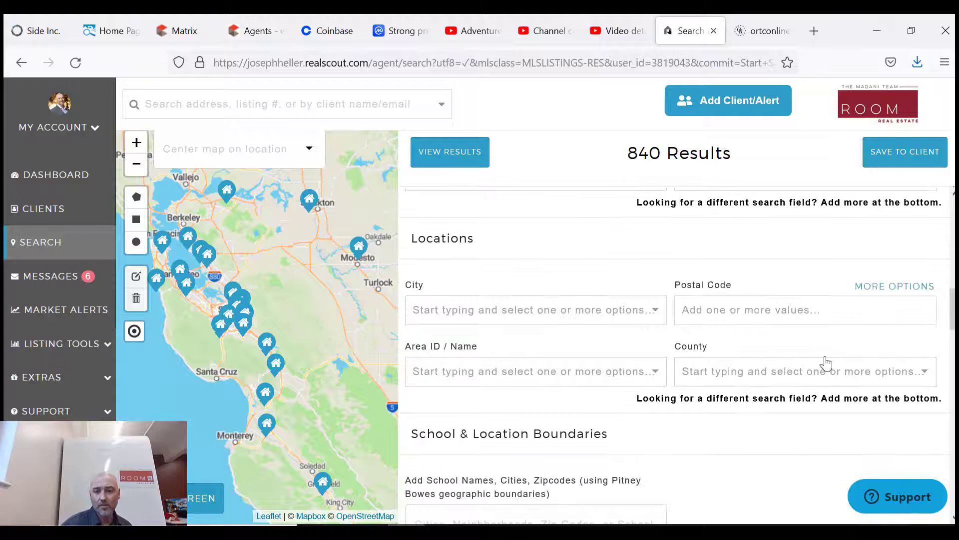
left_click(796, 371)
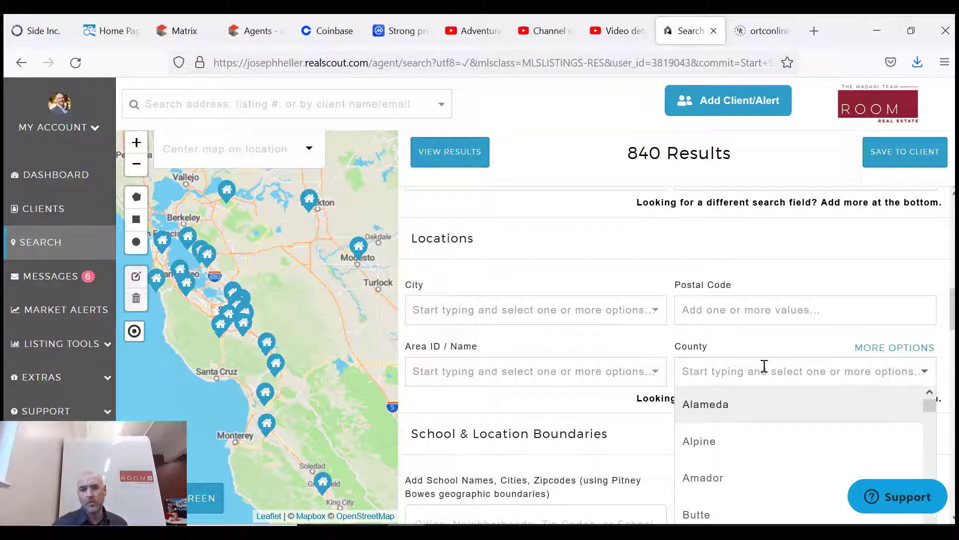
type("san")
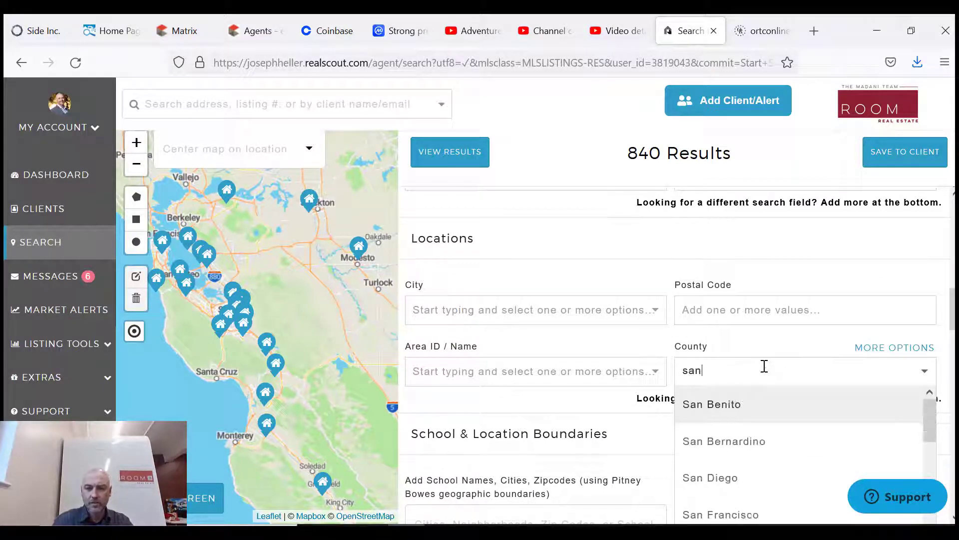
type("ta")
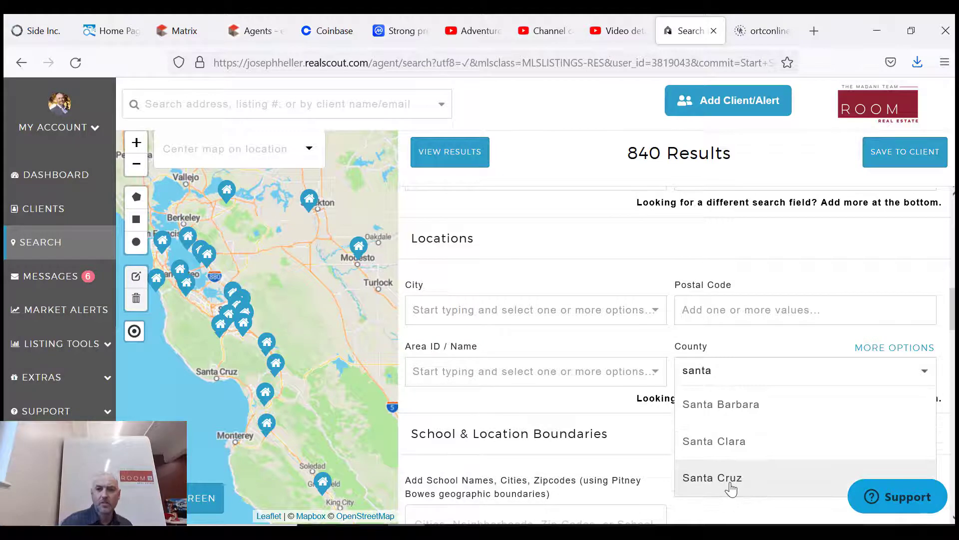
left_click(711, 477)
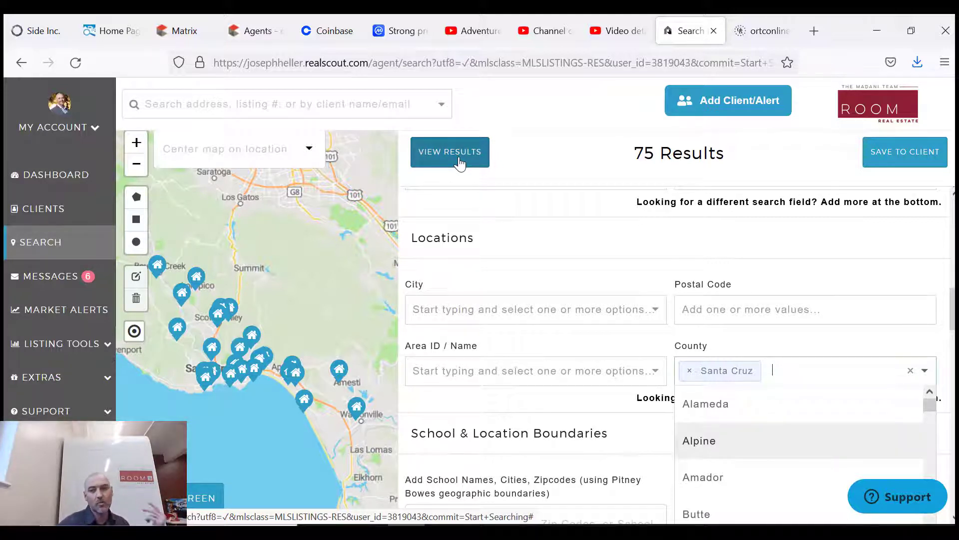
- Show the 75 Santa Cruz results as a listing table beside the map
left_click(450, 152)
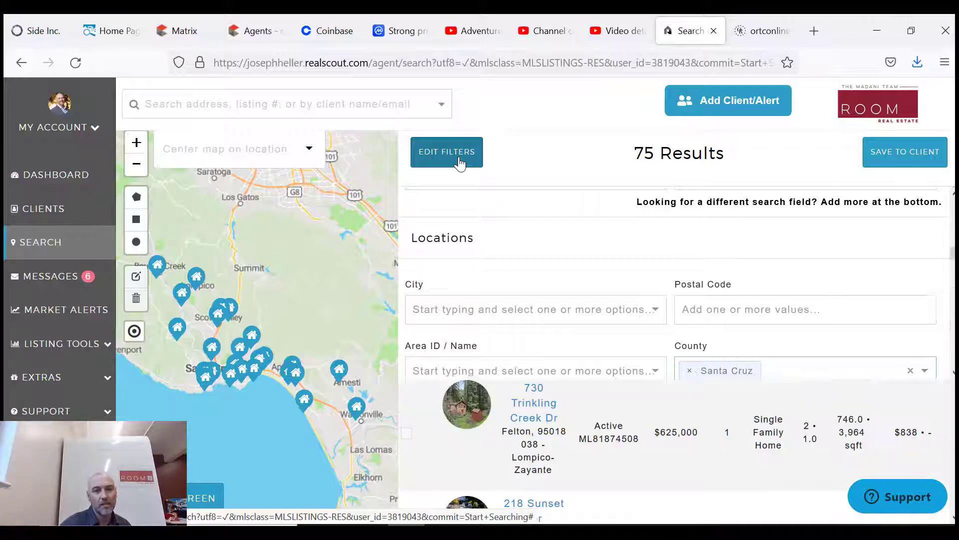
left_click(447, 152)
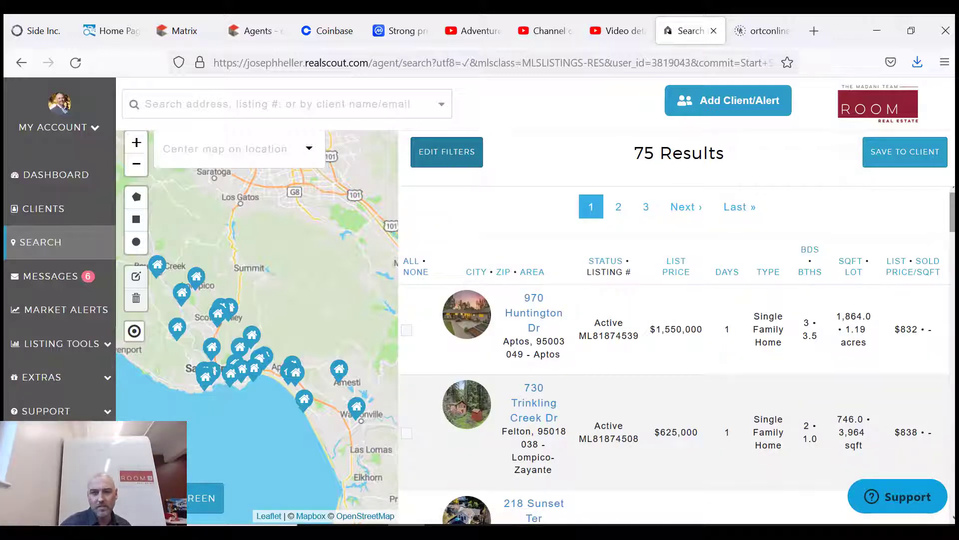
scroll("down", 3)
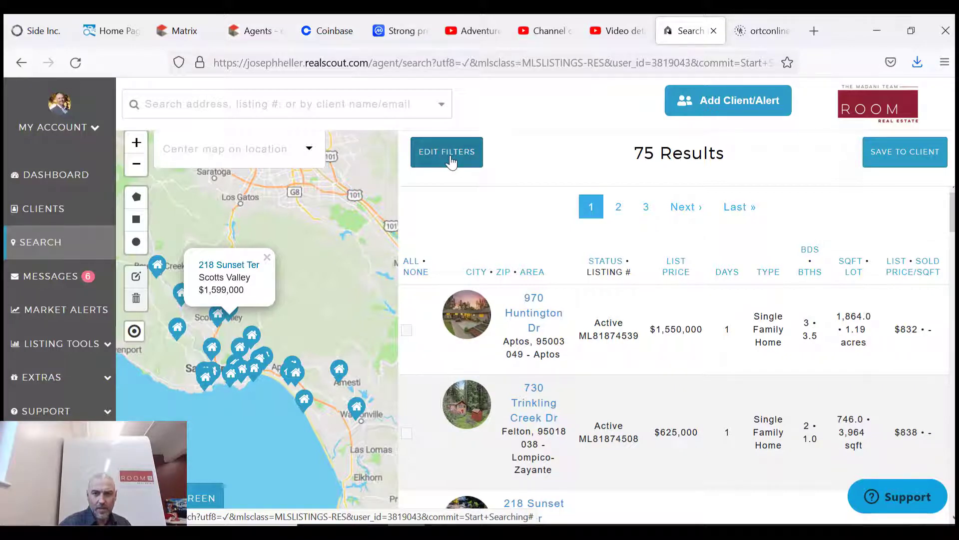
- Reopen the filters and scroll through Schools, Features, Amenities and Dates sections
left_click(446, 152)
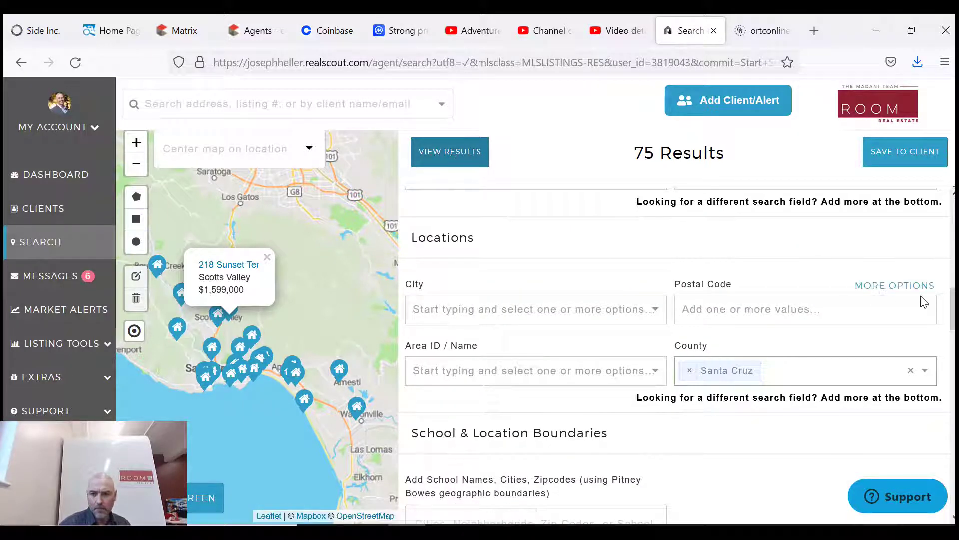
scroll("down", 3)
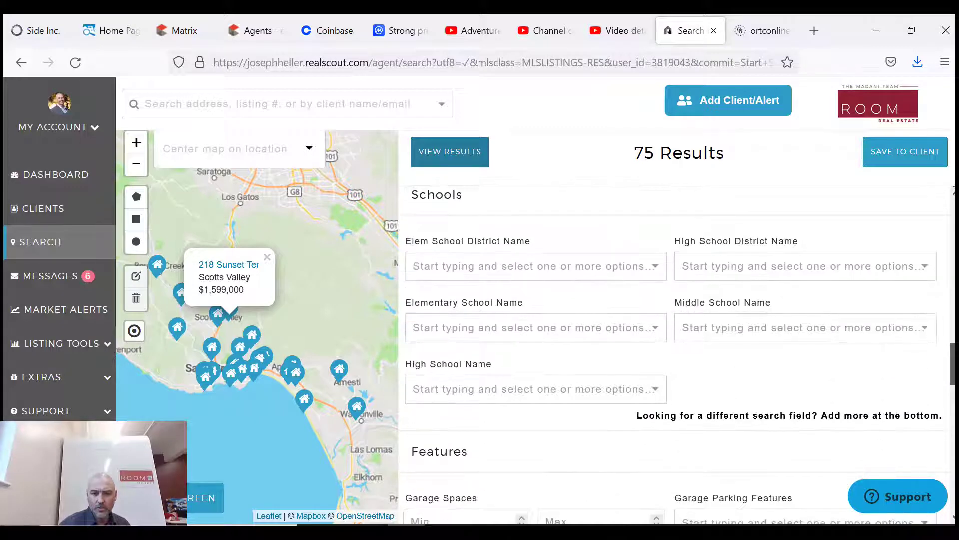
scroll("down", 3)
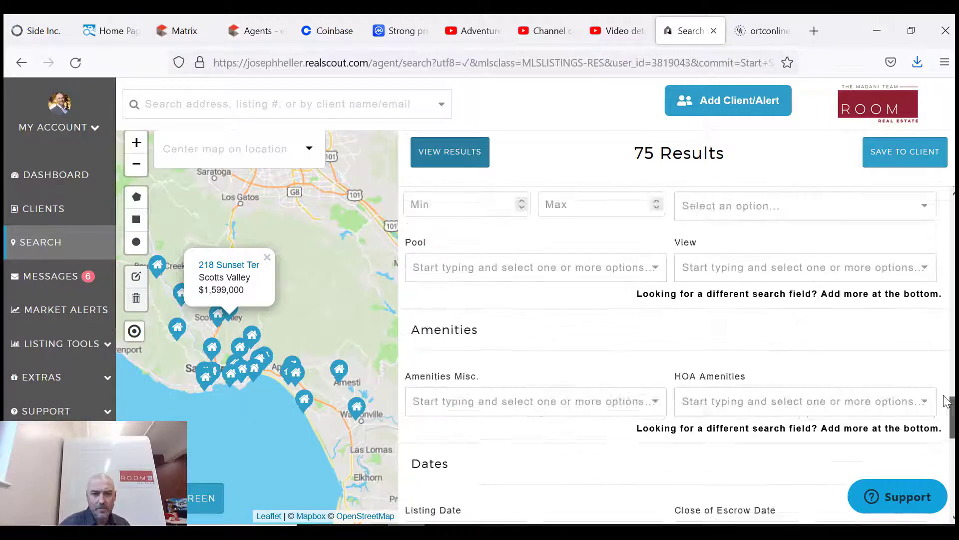
scroll("up", 3)
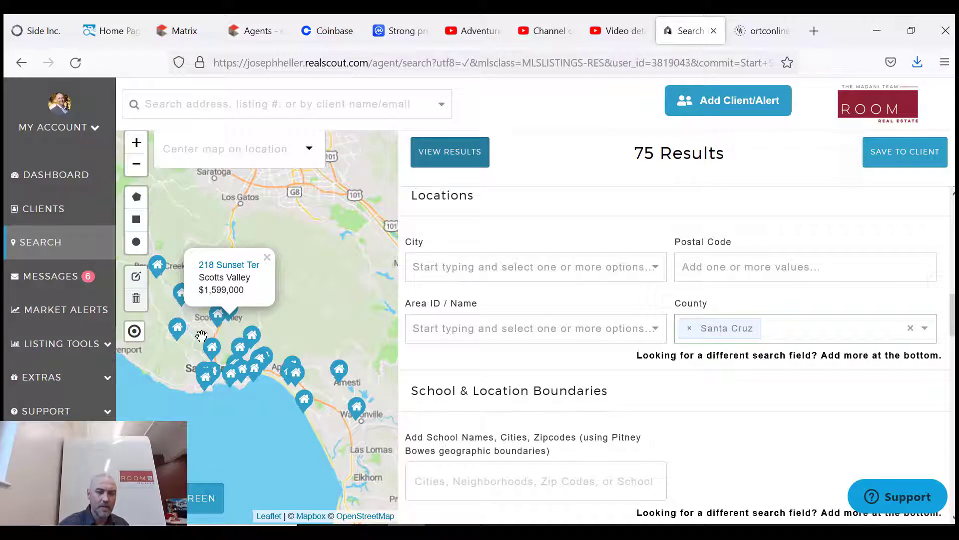
mouse_move(318, 299)
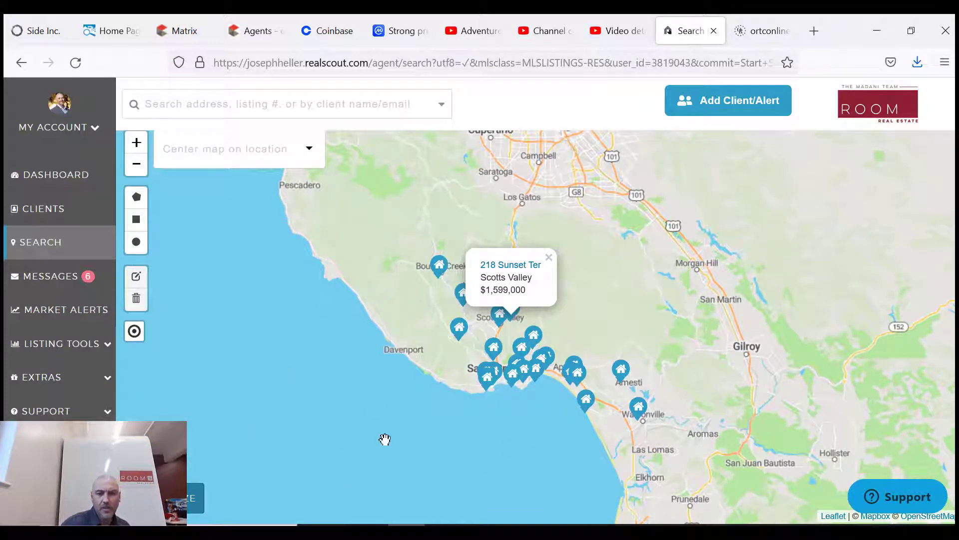
mouse_move(350, 297)
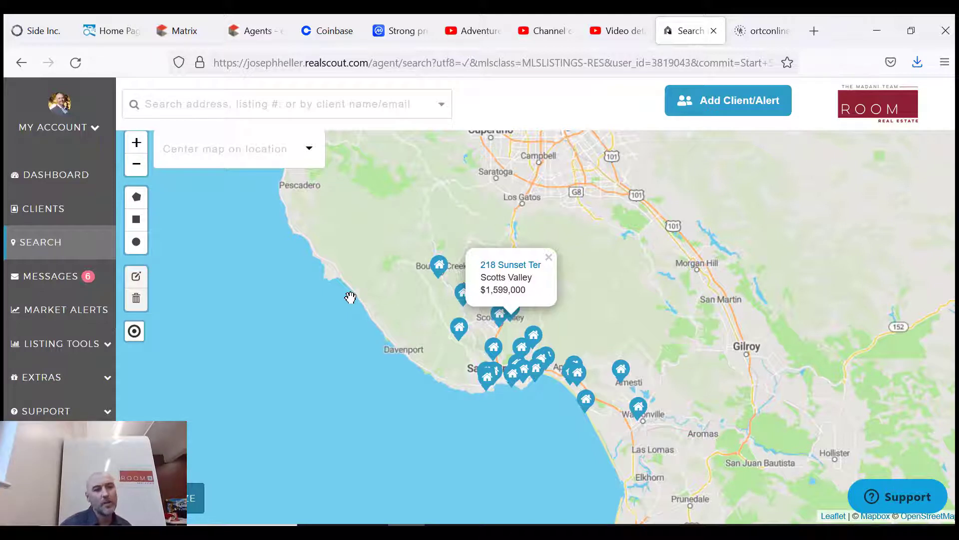
mouse_move(149, 250)
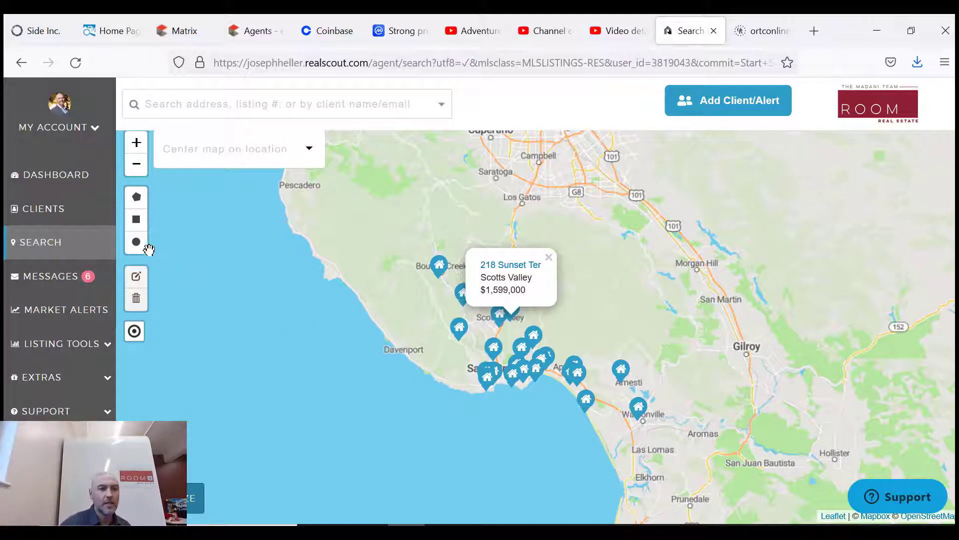
- Draw a circular search area on the map, delete it, then pick the circle tool again
left_click(136, 241)
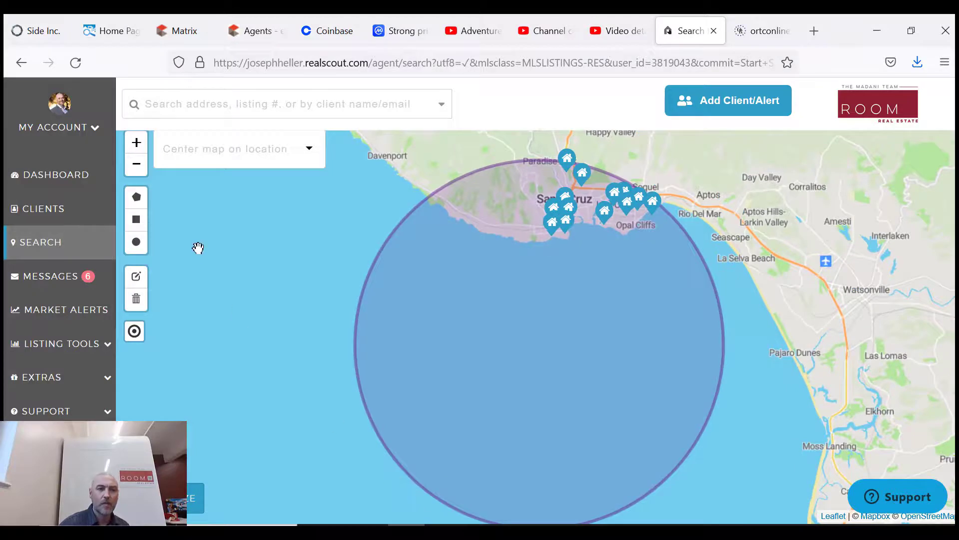
left_click(136, 299)
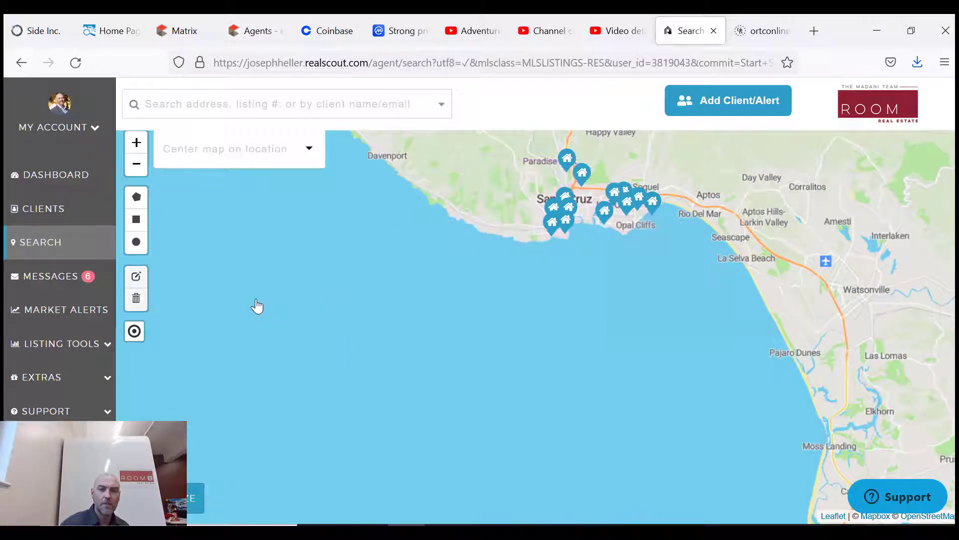
left_click(136, 163)
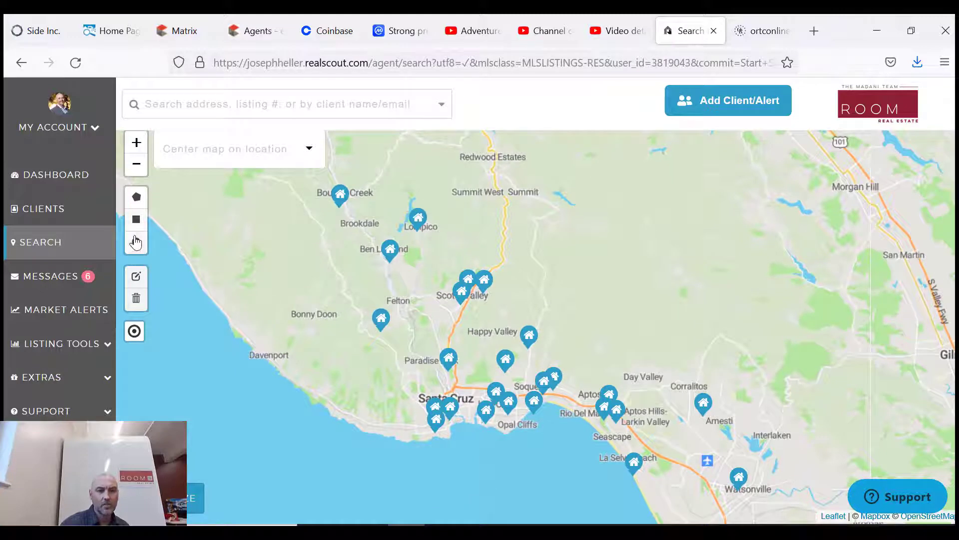
mouse_move(137, 241)
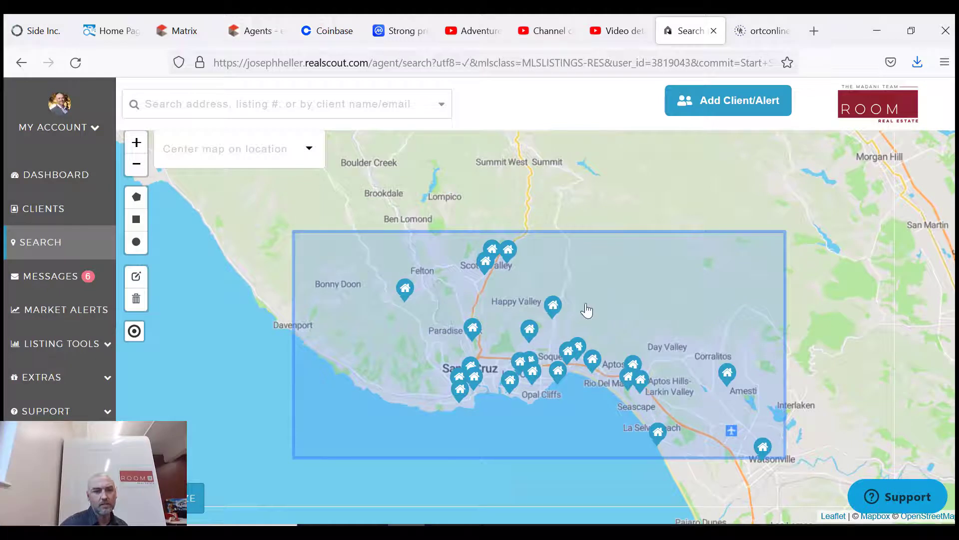
mouse_move(136, 197)
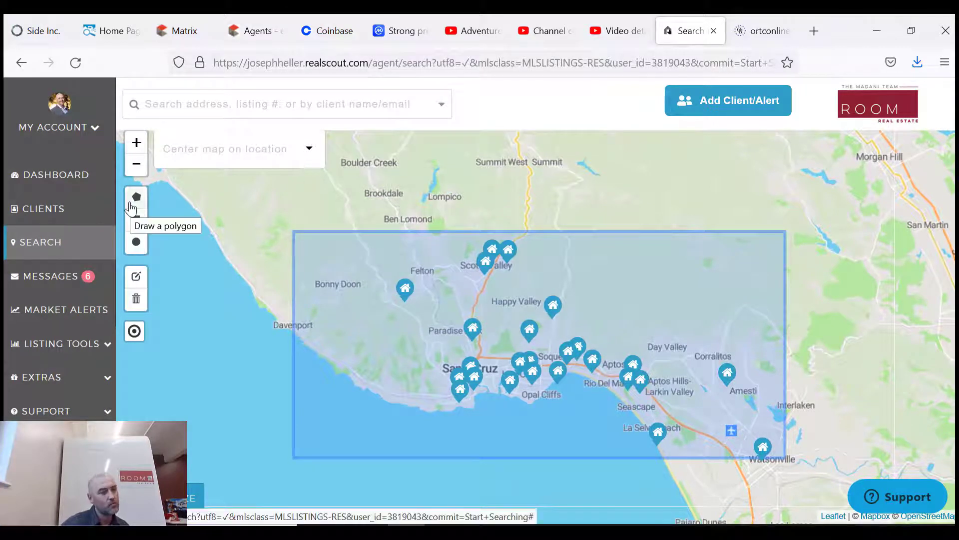
- Cancel a new polygon and remove the rectangular search area with Clear All
left_click(136, 196)
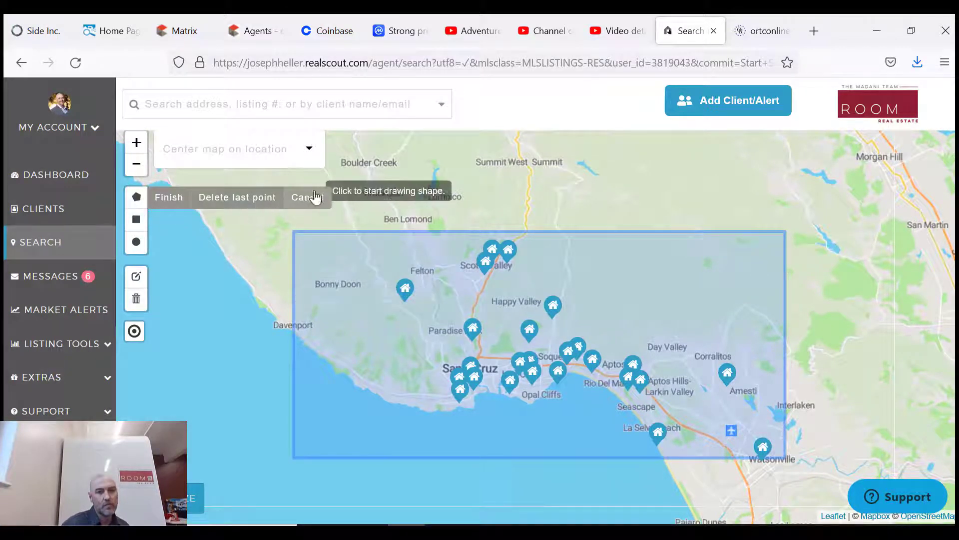
left_click(304, 197)
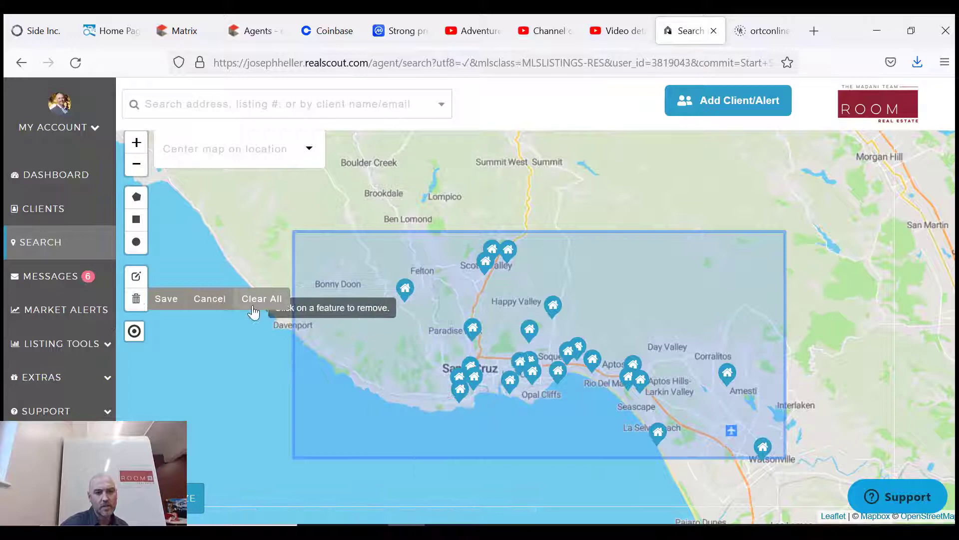
left_click(261, 297)
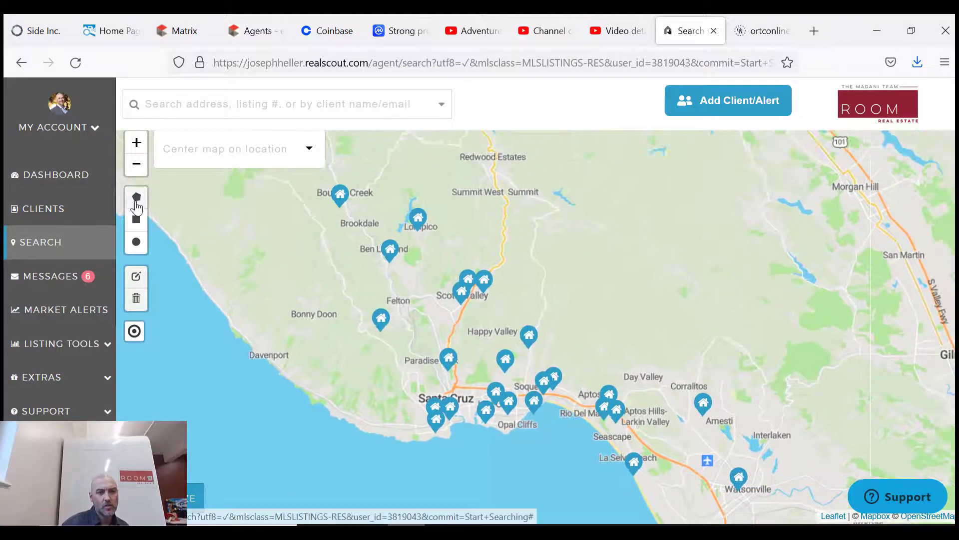
- Draw a polygon search area along the coast from Santa Cruz to La Selva Beach
left_click(136, 197)
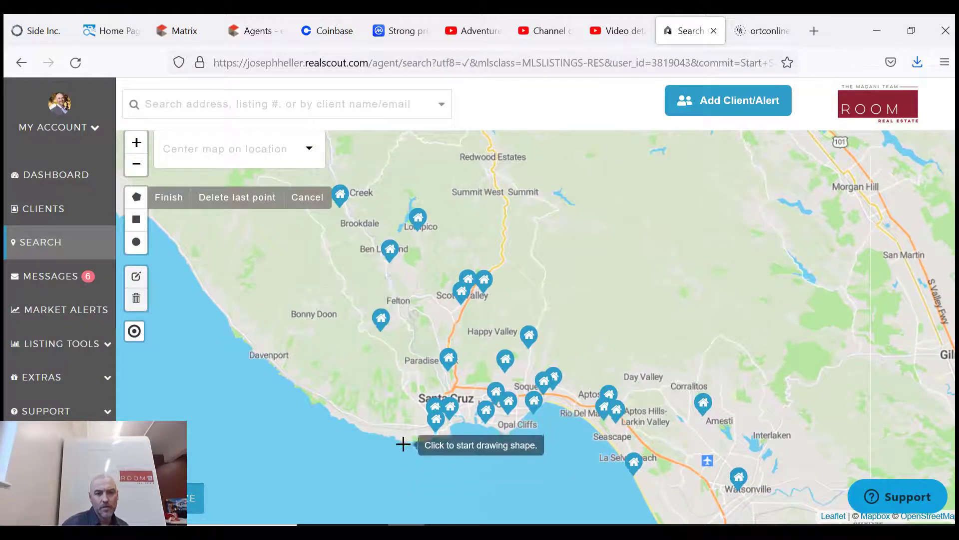
left_click(402, 443)
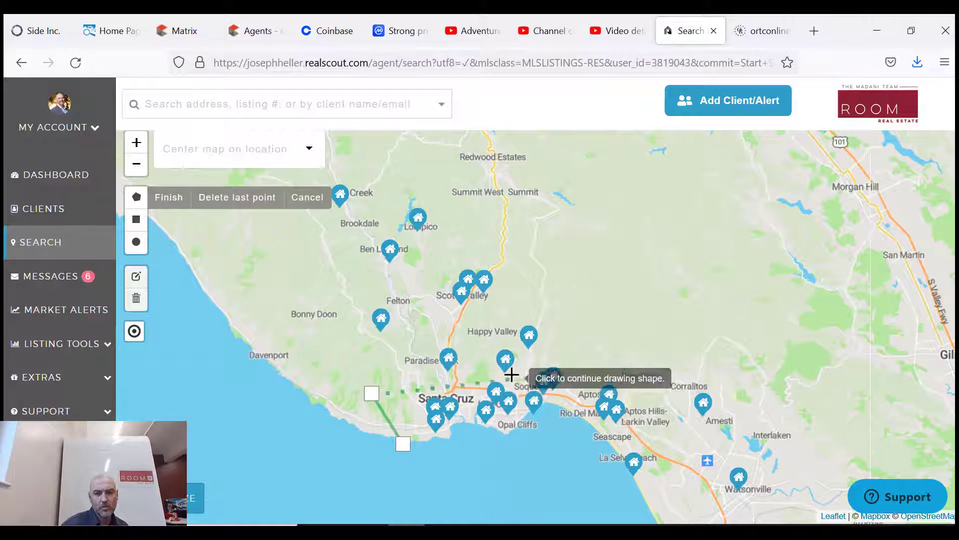
left_click(640, 341)
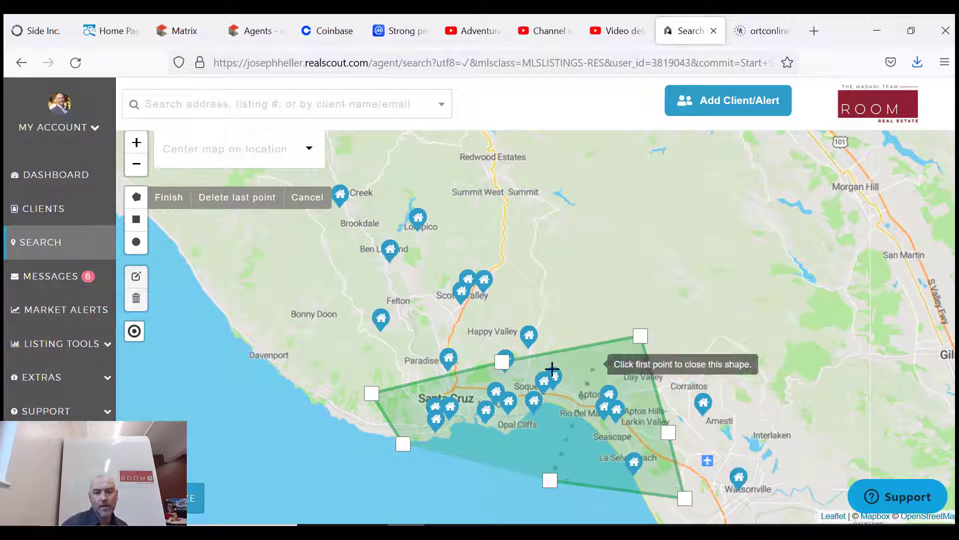
mouse_move(239, 213)
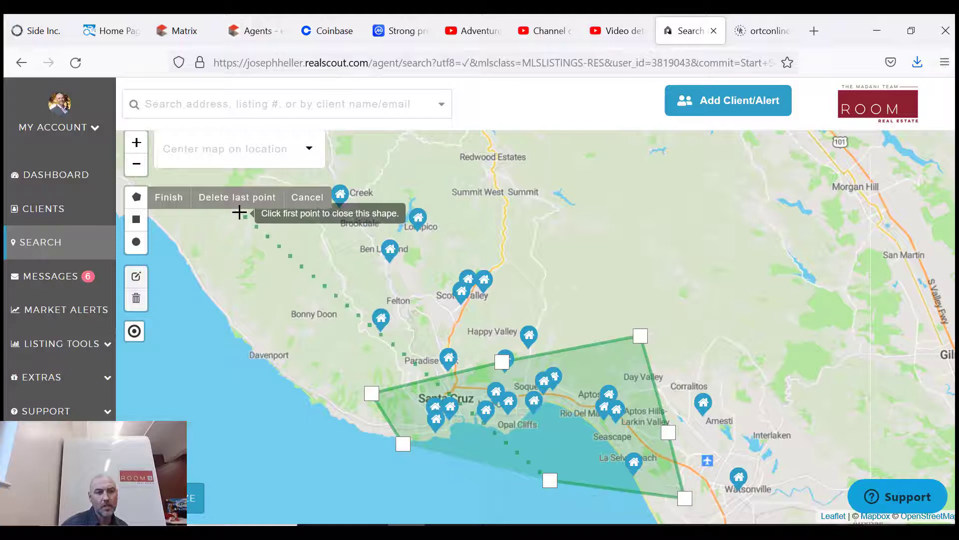
left_click(168, 197)
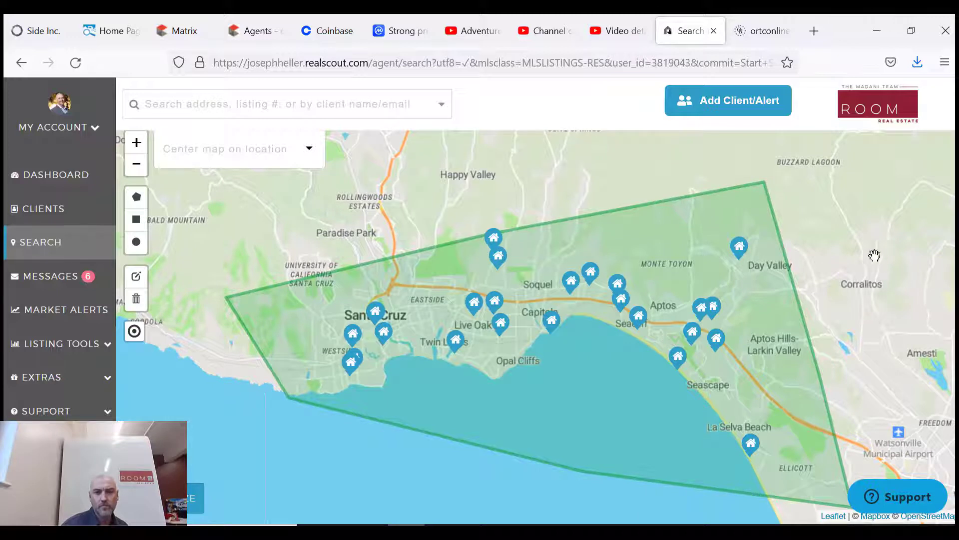
mouse_move(883, 160)
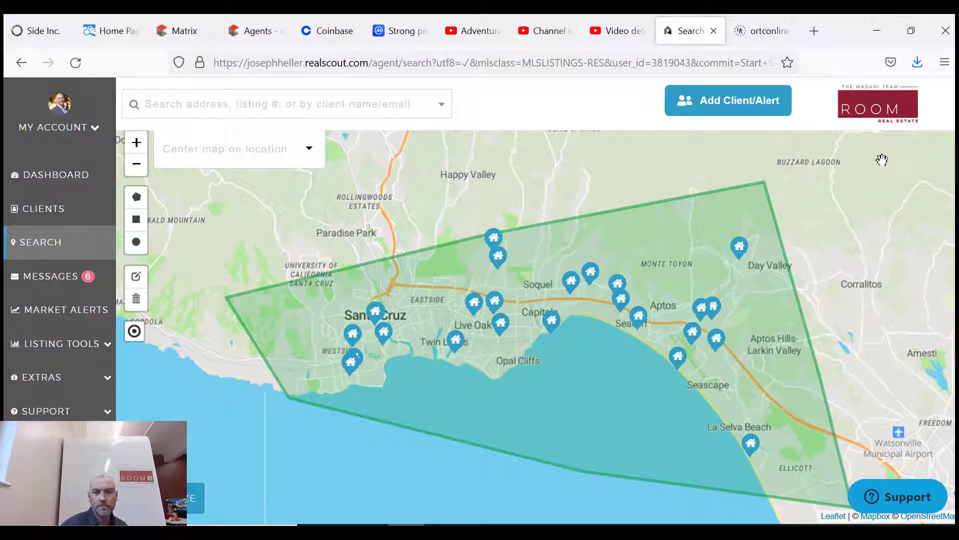
mouse_move(757, 109)
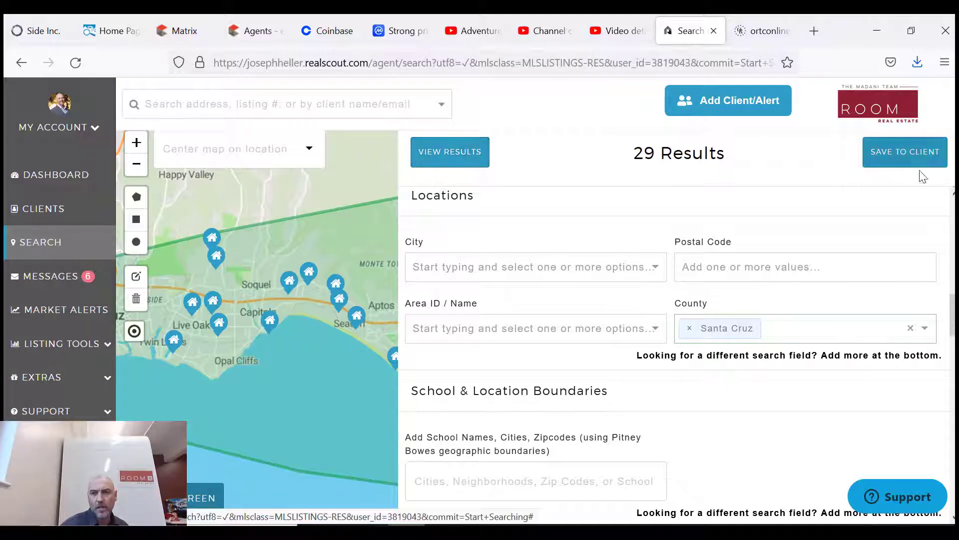
- Save the search to the client with 'Send copy to myself' enabled
left_click(905, 152)
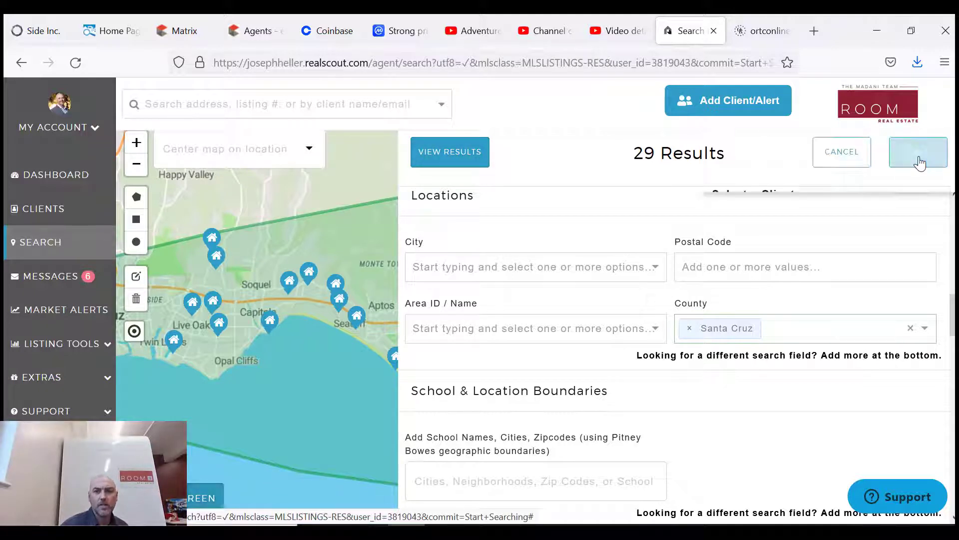
left_click(918, 152)
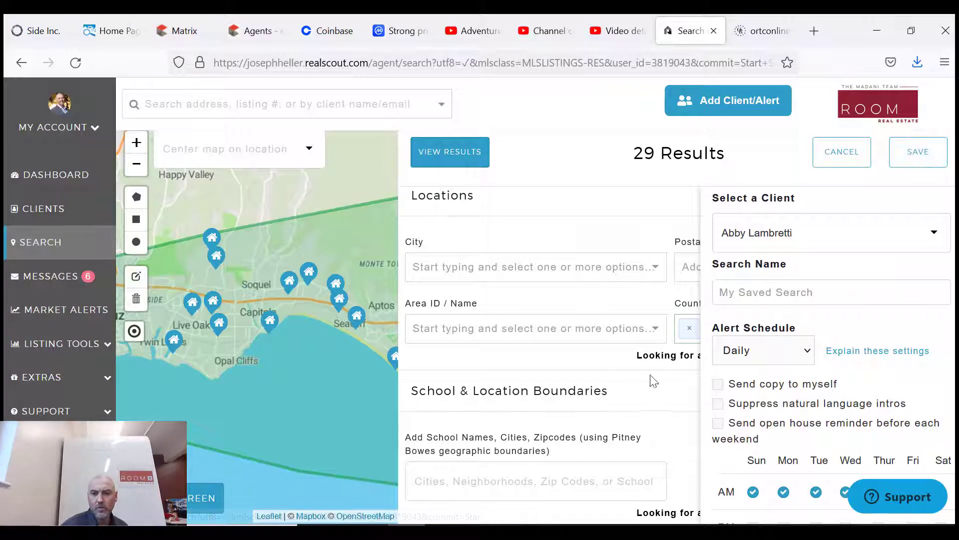
left_click(717, 384)
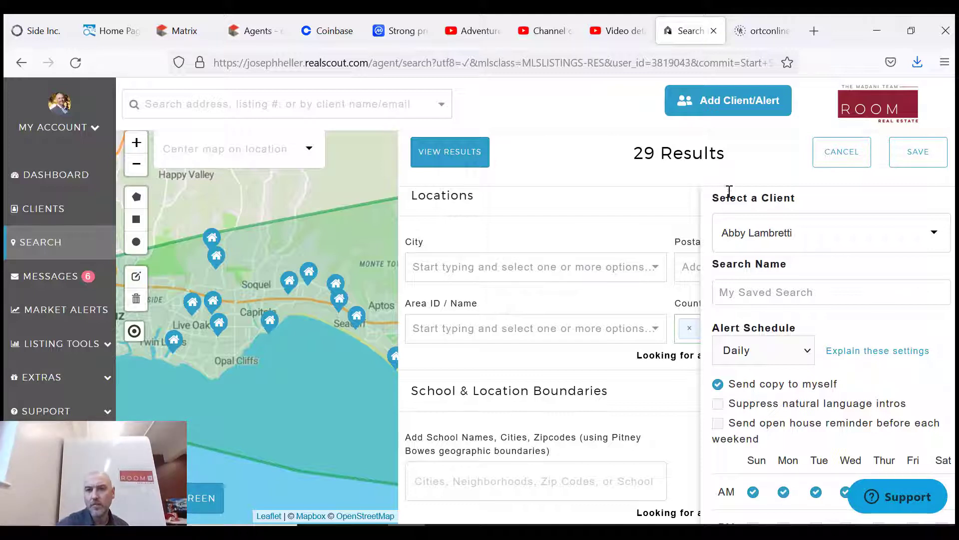
mouse_move(850, 54)
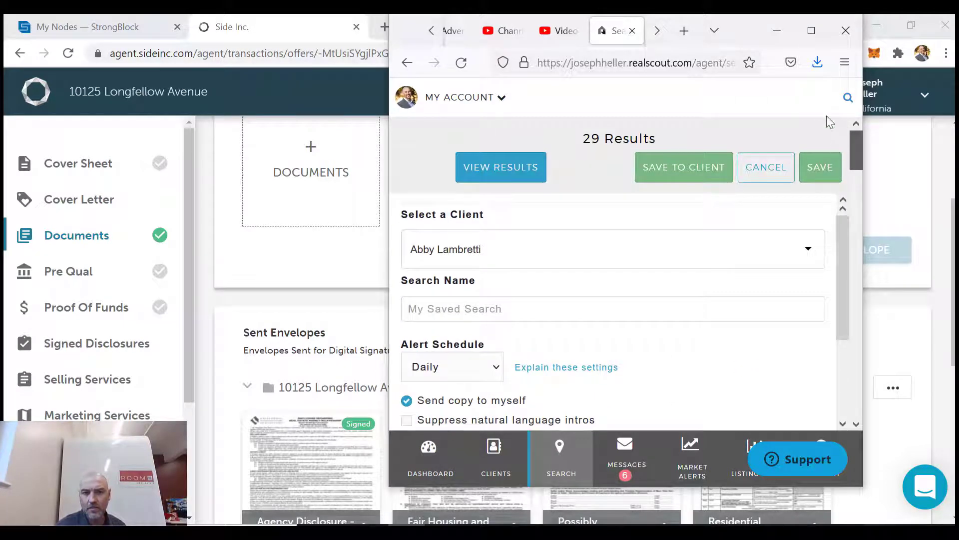
- Limit the alert's morning deliveries to Monday, Friday and Saturday AM
left_click(810, 30)
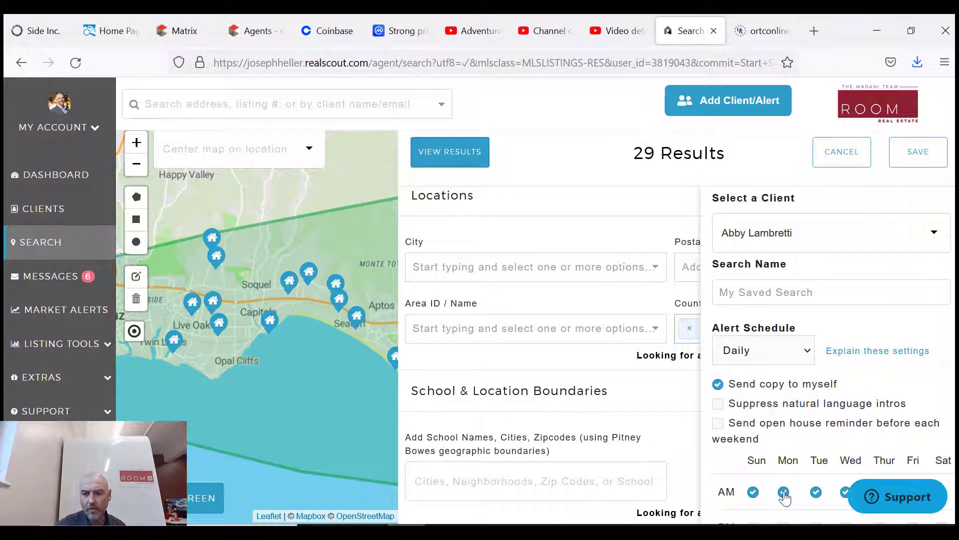
left_click(783, 491)
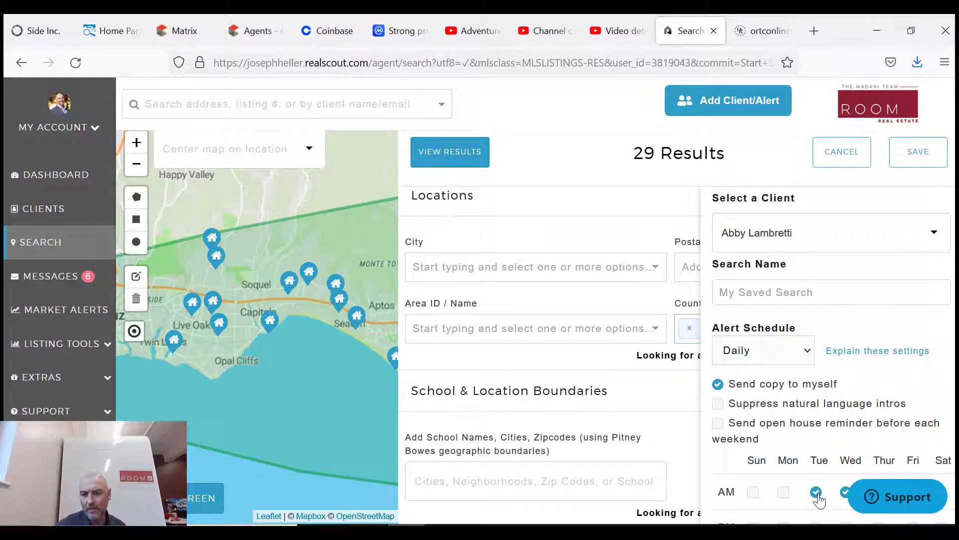
left_click(816, 492)
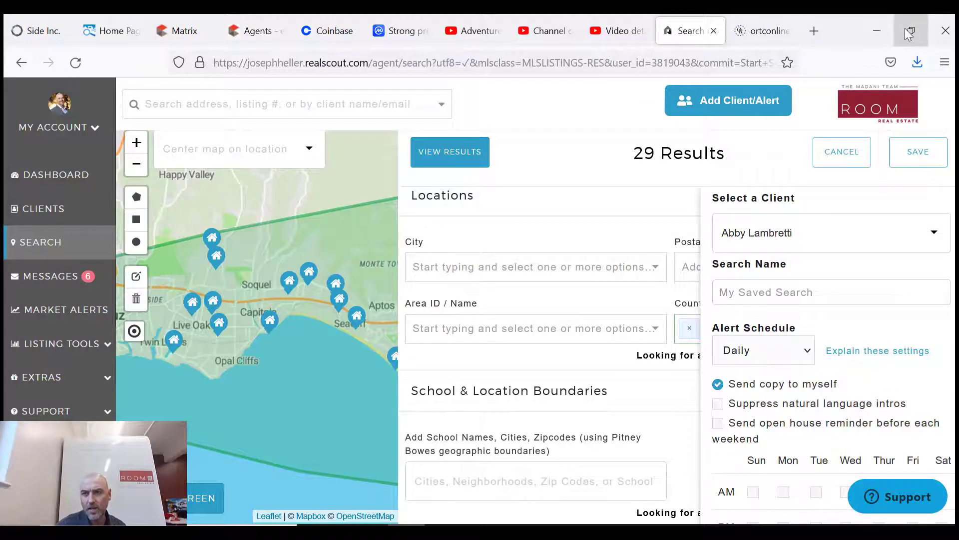
left_click(910, 31)
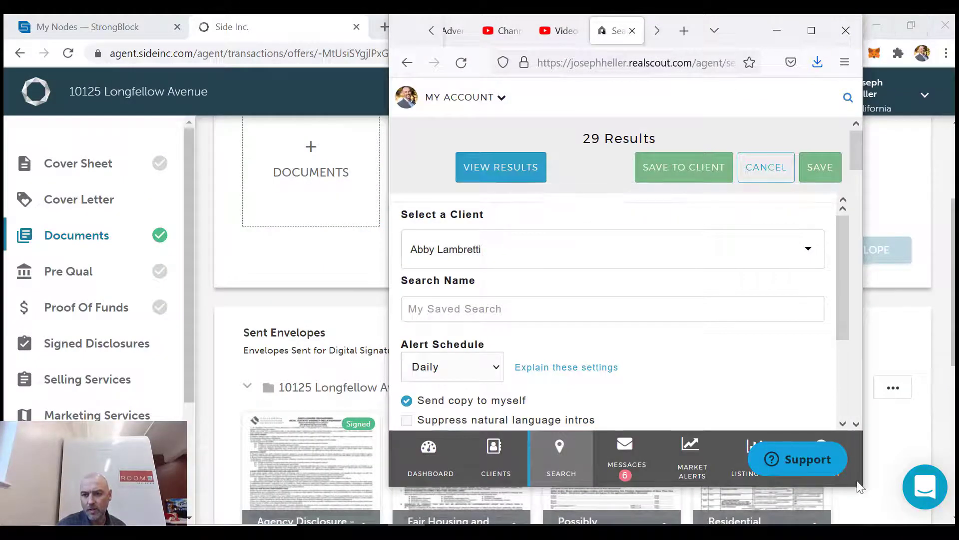
mouse_move(865, 485)
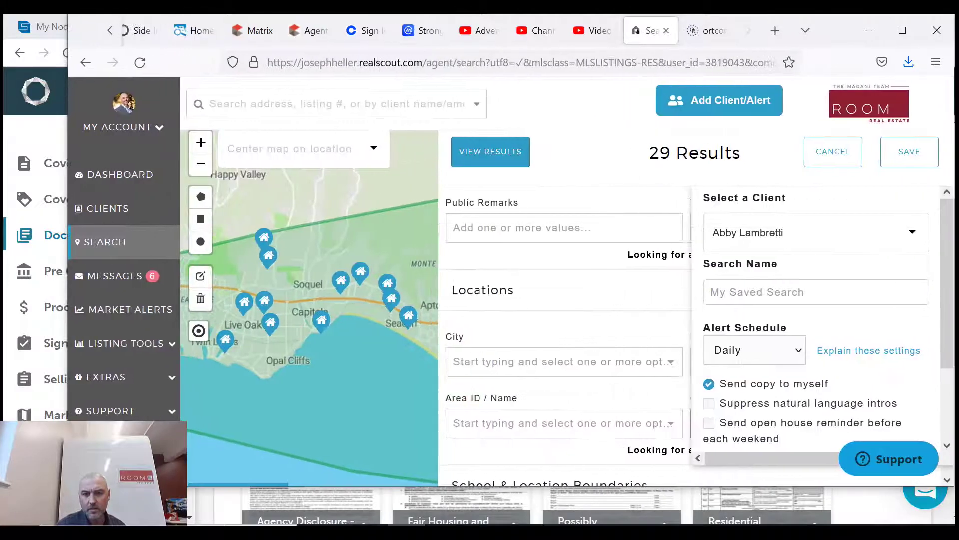
scroll("down", 3)
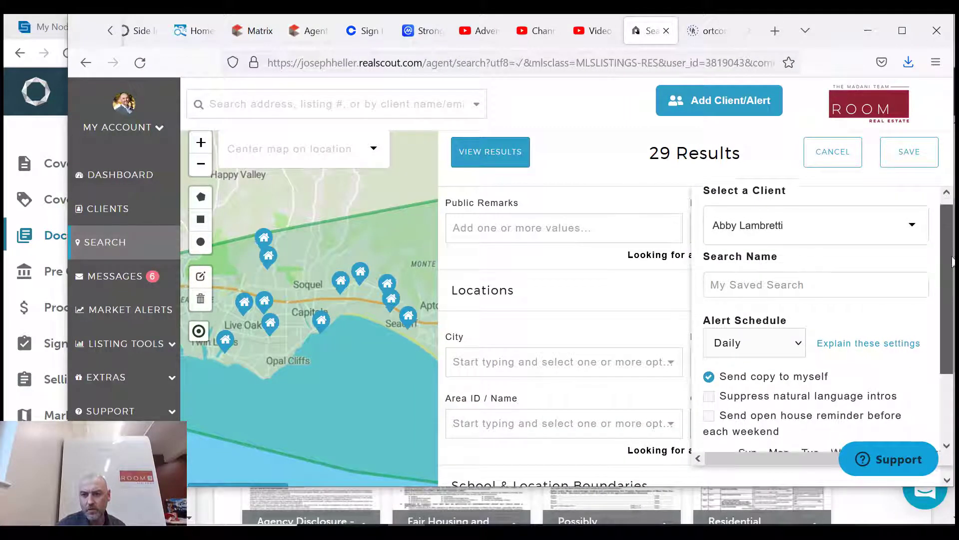
scroll("down", 3)
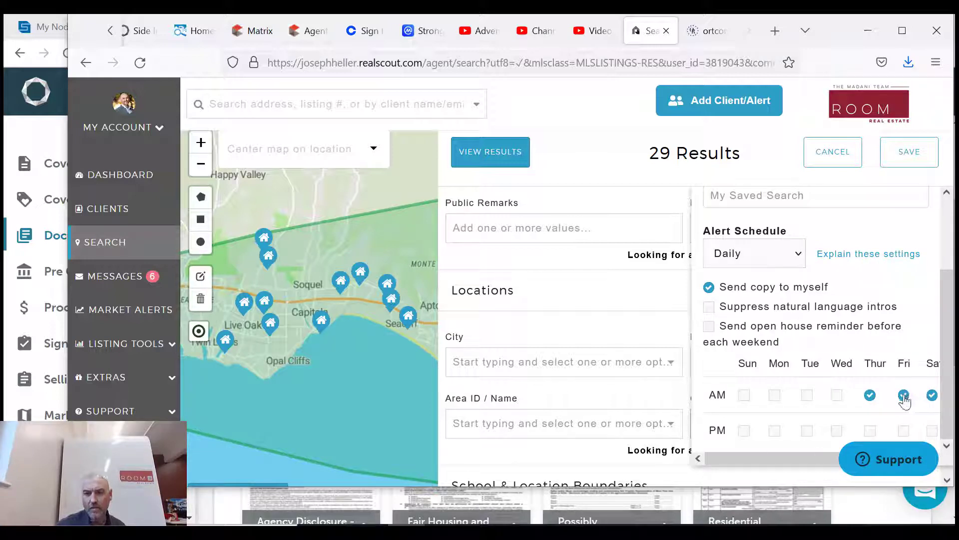
left_click(904, 395)
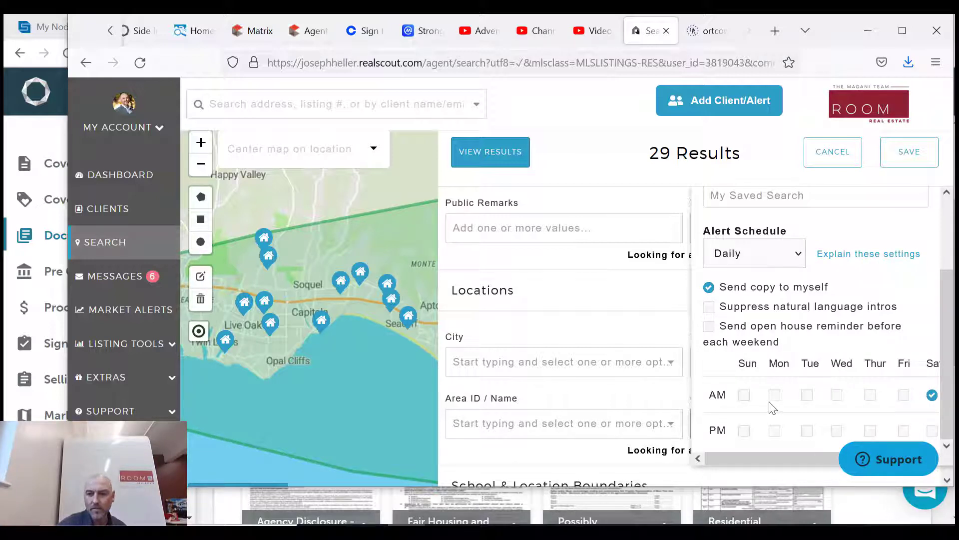
left_click(774, 395)
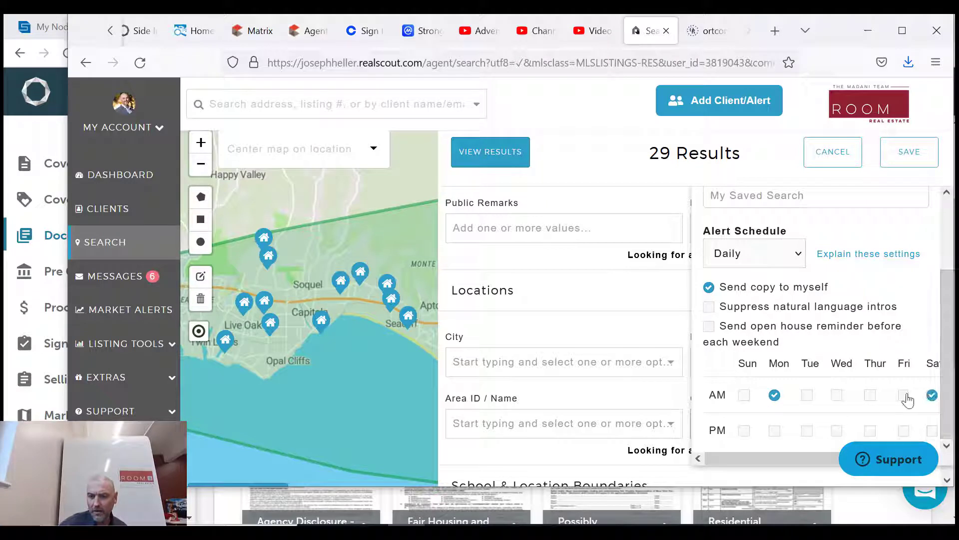
left_click(904, 395)
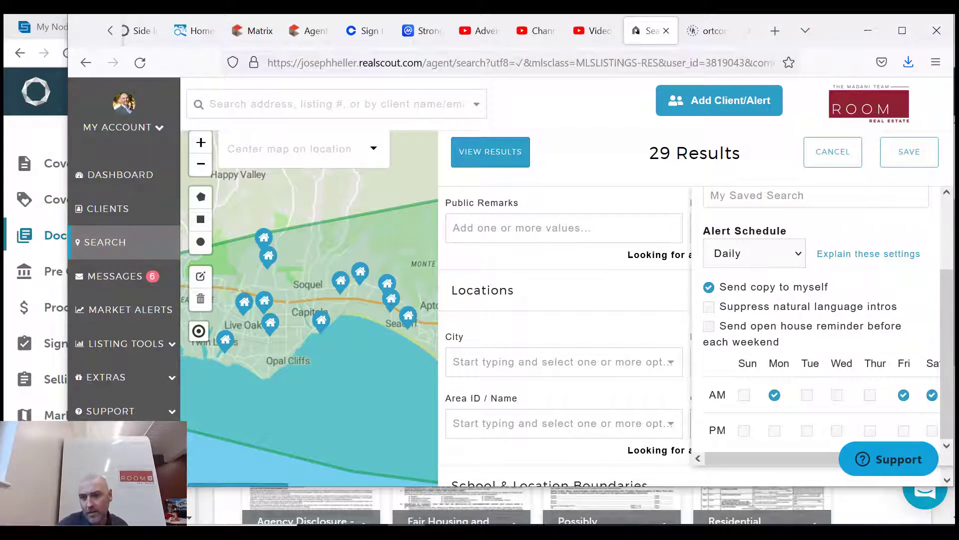
scroll("up", 3)
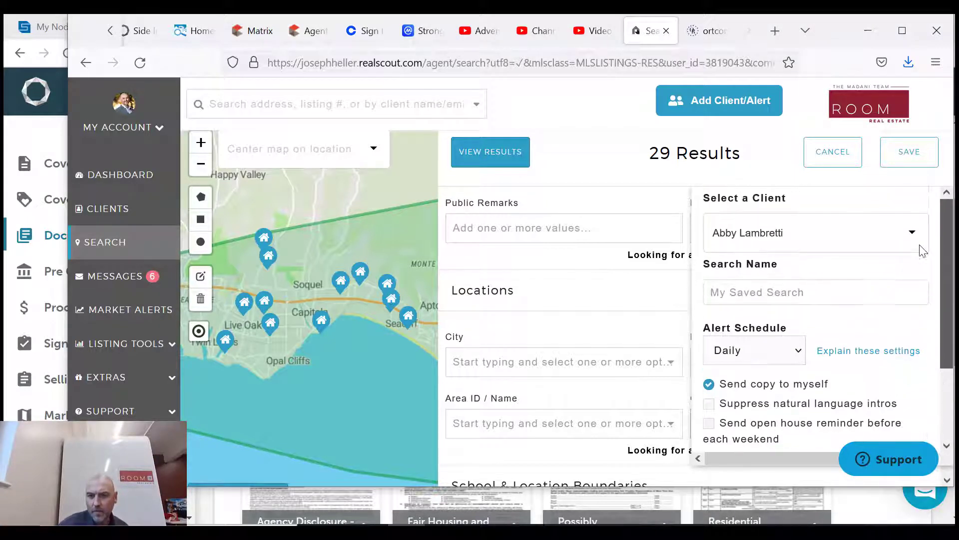
scroll("down", 3)
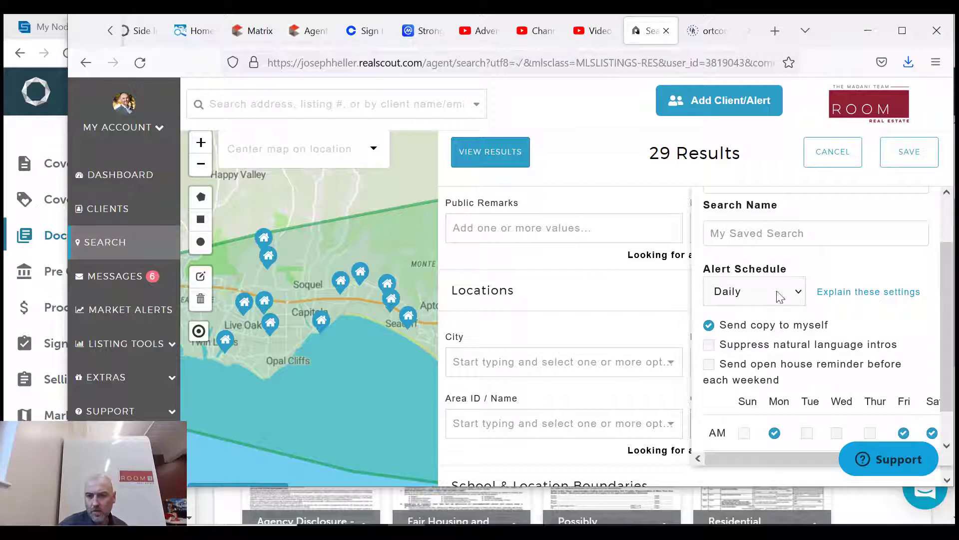
left_click(754, 292)
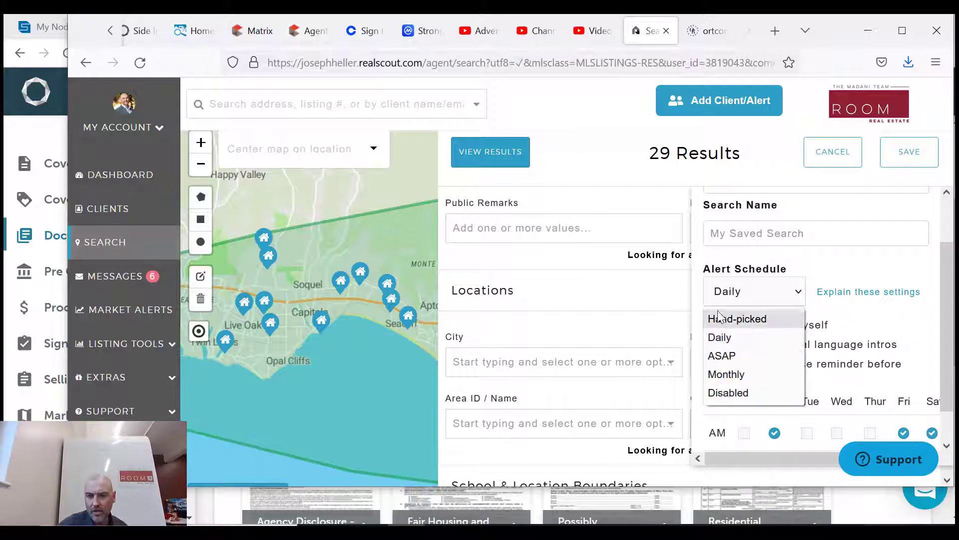
left_click(719, 338)
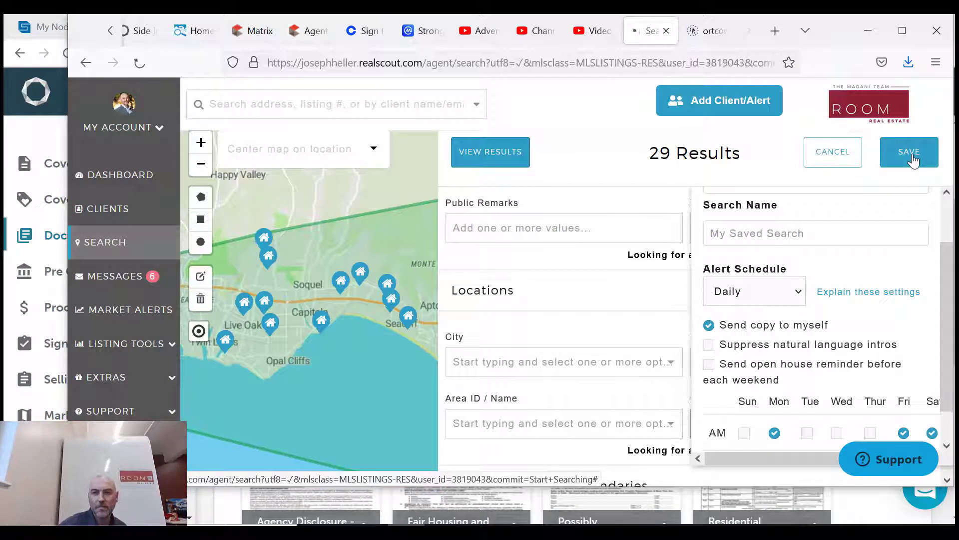
- Save and send all 29 listings with subject 'Ocean front properties from Joe Heller the Realtor.'
left_click(909, 151)
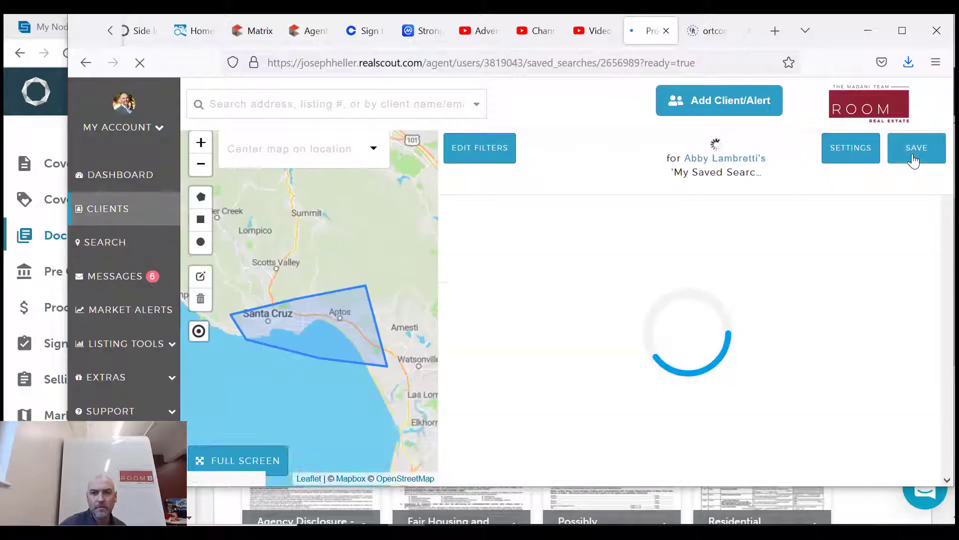
left_click(916, 147)
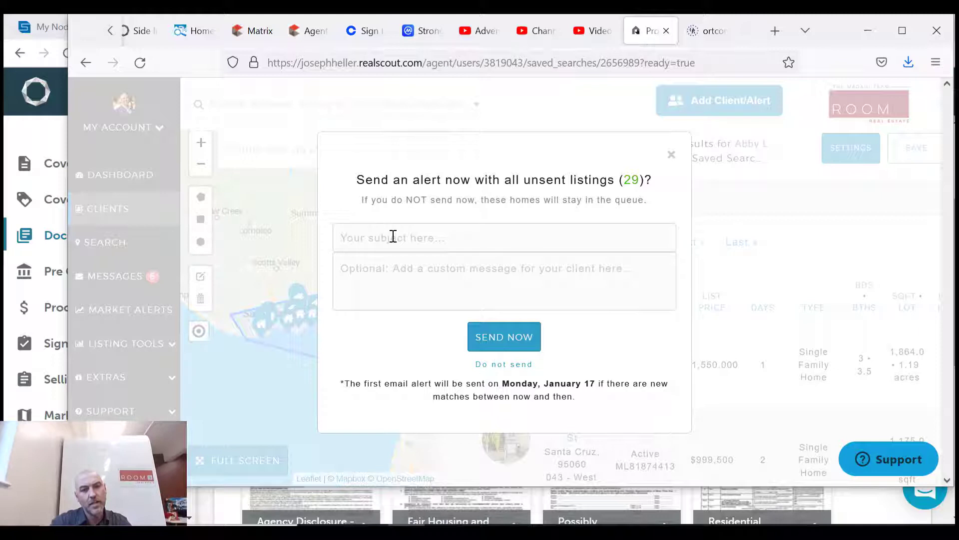
type("O")
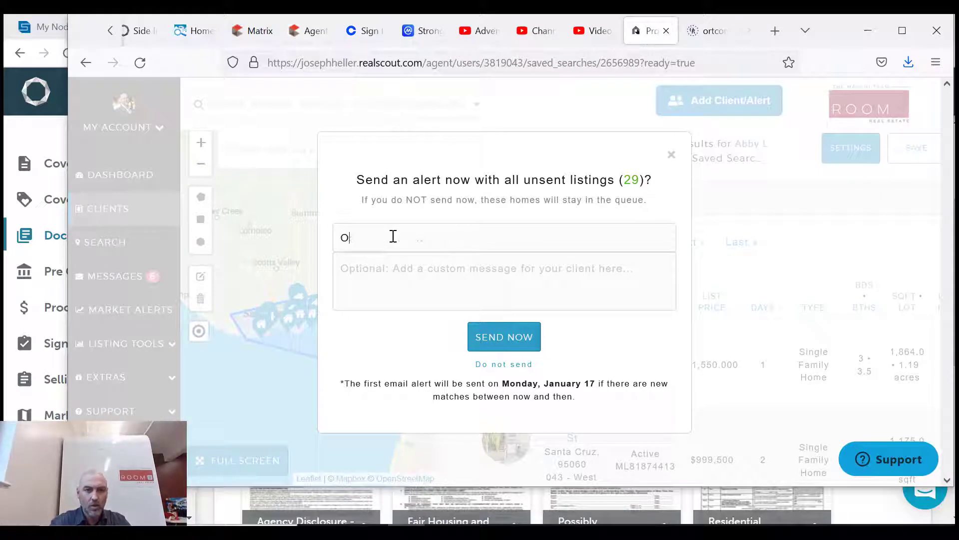
type("cean front p")
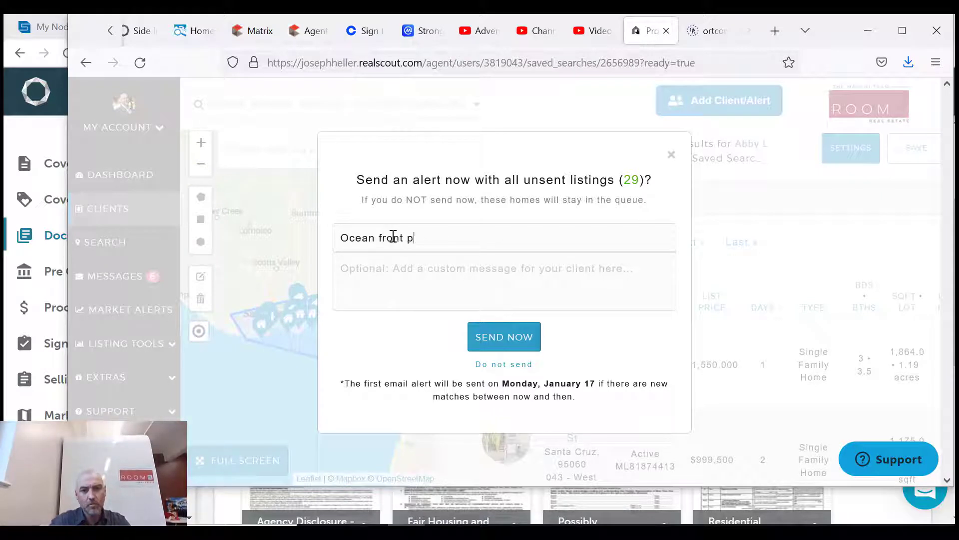
type("roperties from Joe Heller the REa")
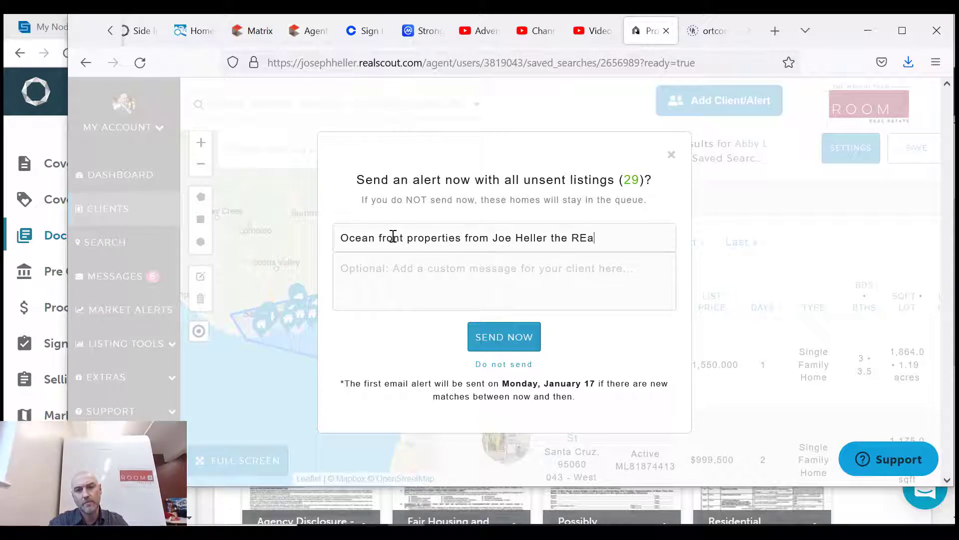
type("ltor")
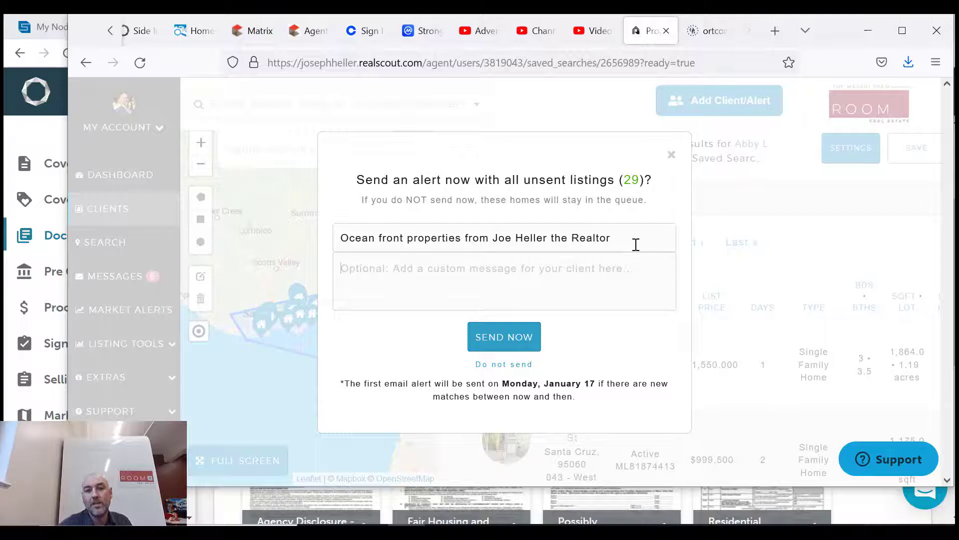
mouse_move(380, 312)
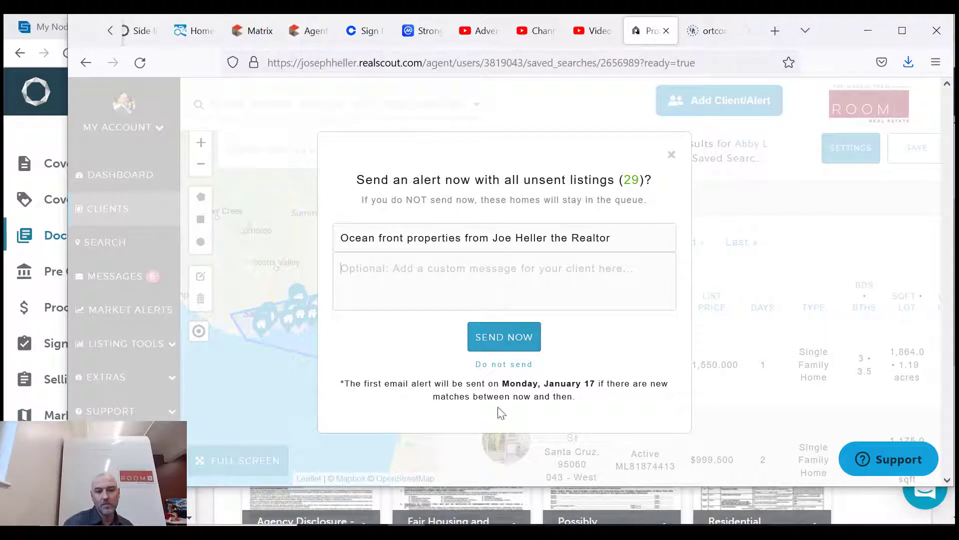
mouse_move(503, 336)
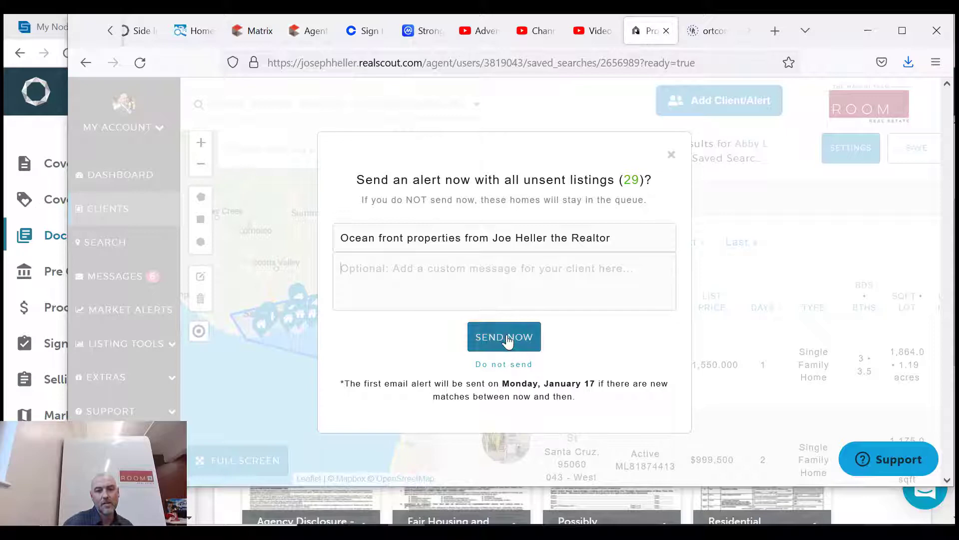
left_click(504, 336)
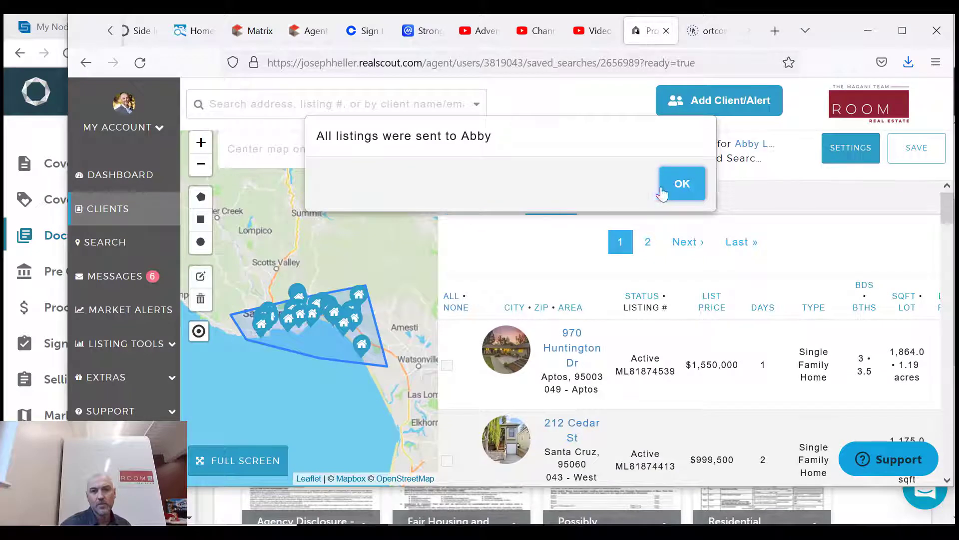
- Dismiss the 'All listings were sent' confirmation with OK
left_click(681, 183)
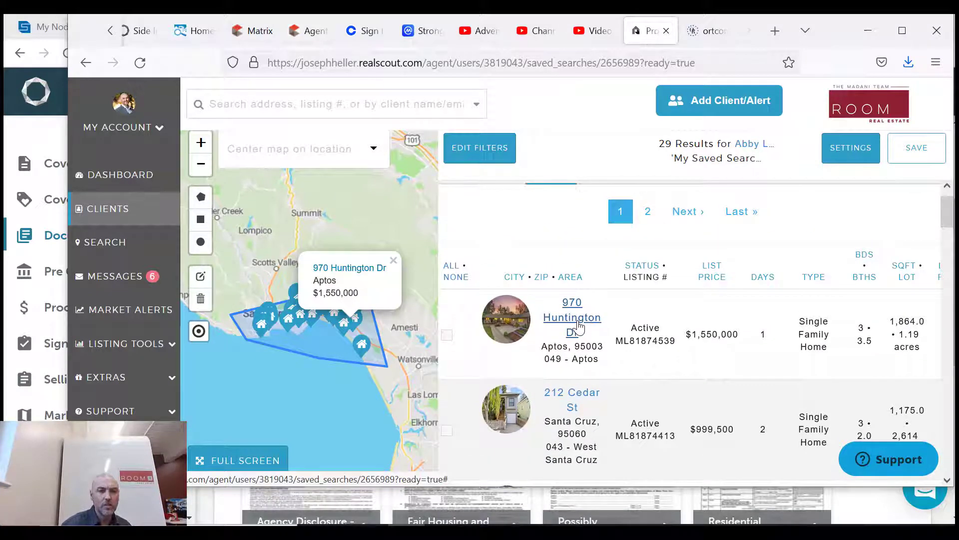
left_click(505, 319)
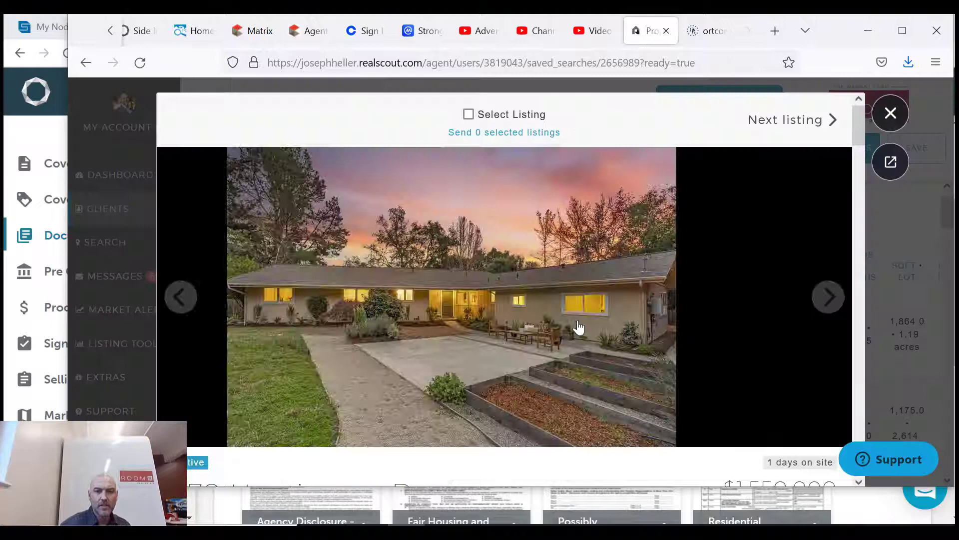
left_click(828, 297)
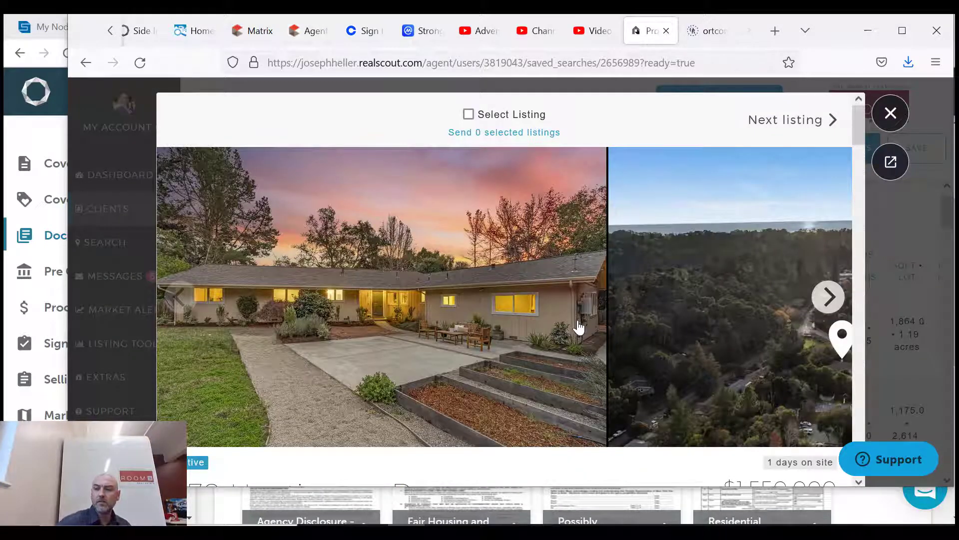
mouse_move(632, 253)
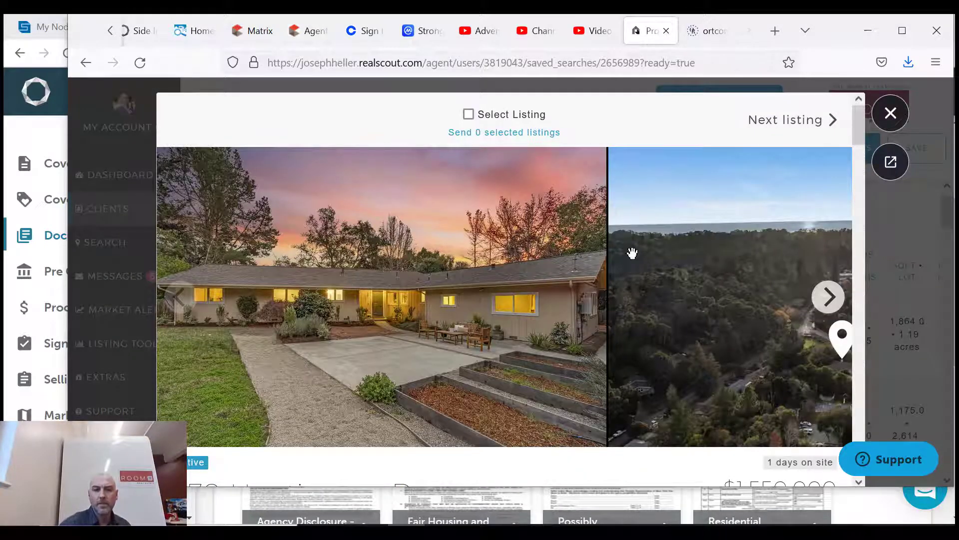
left_click(827, 297)
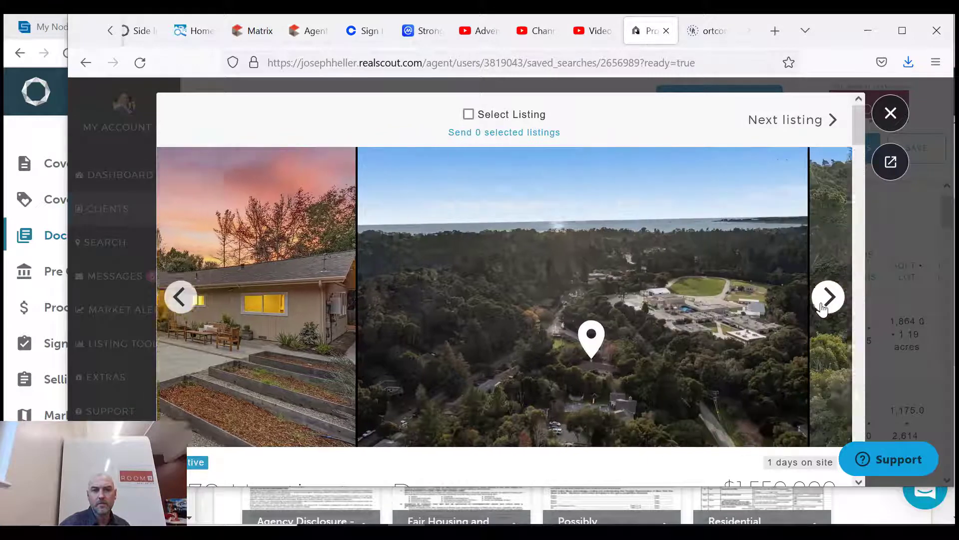
left_click(829, 296)
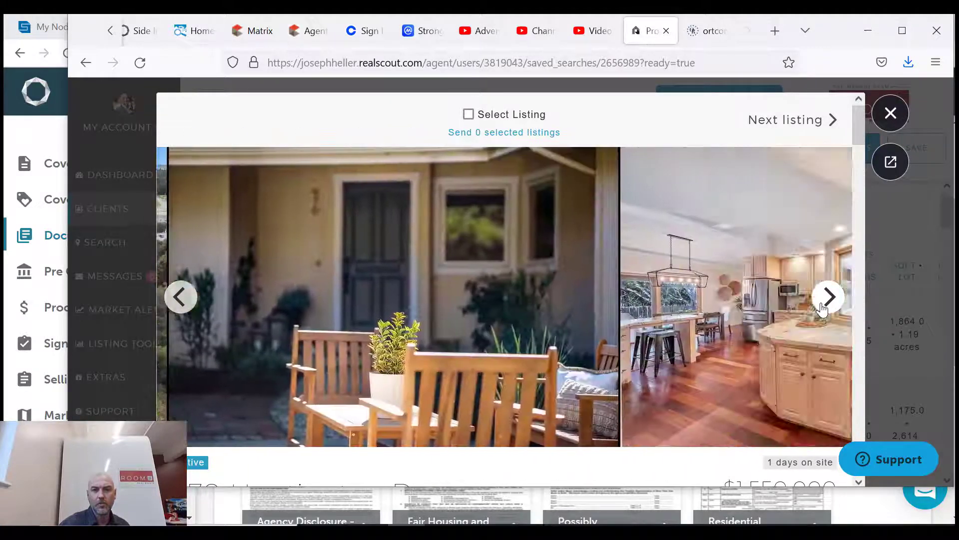
left_click(828, 297)
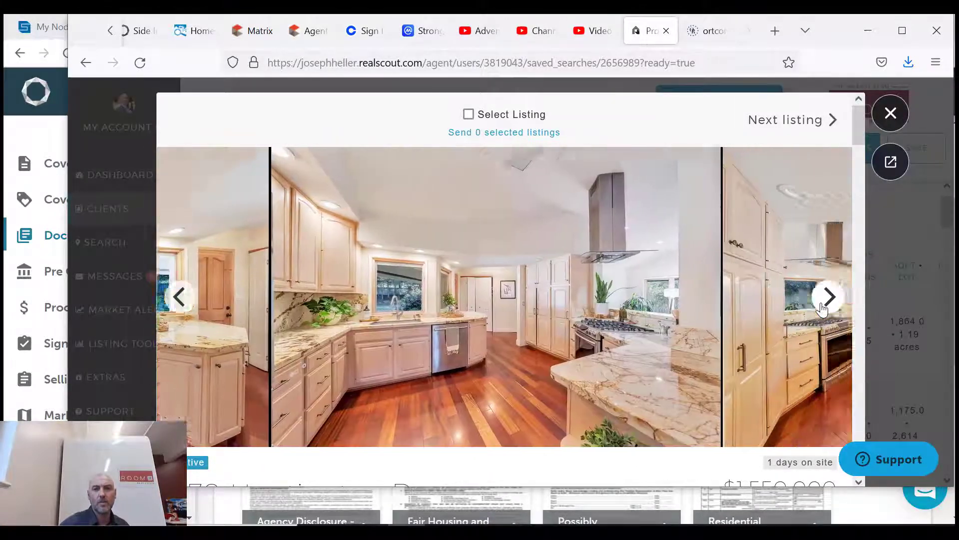
left_click(828, 297)
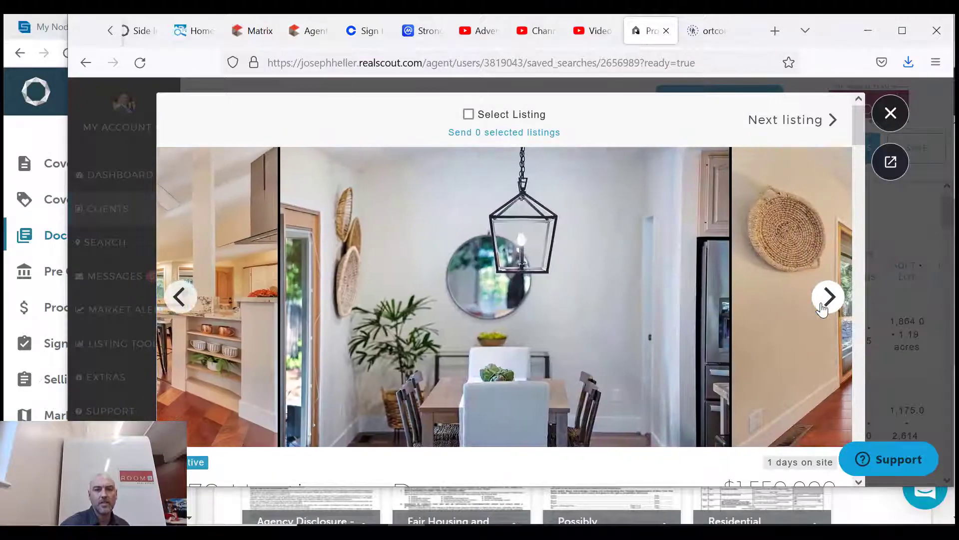
left_click(828, 296)
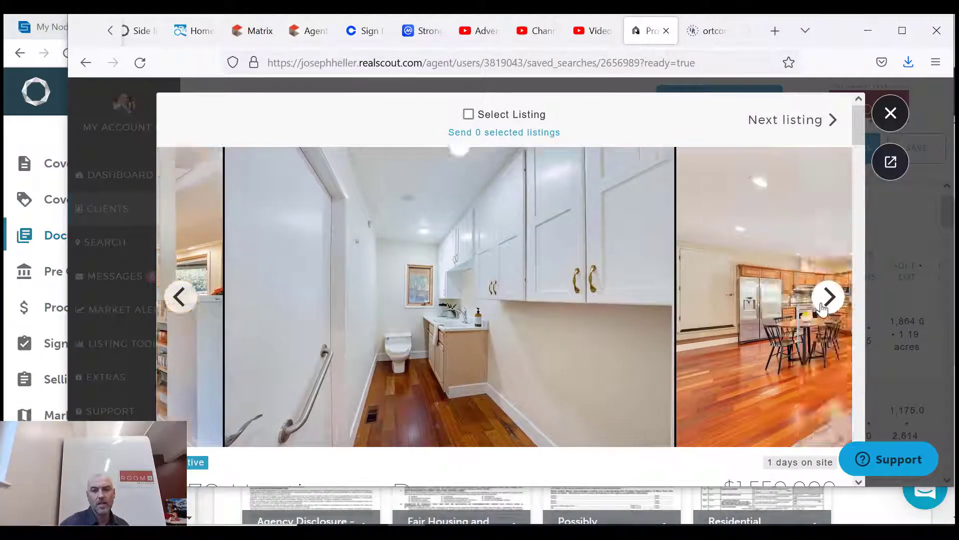
left_click(828, 296)
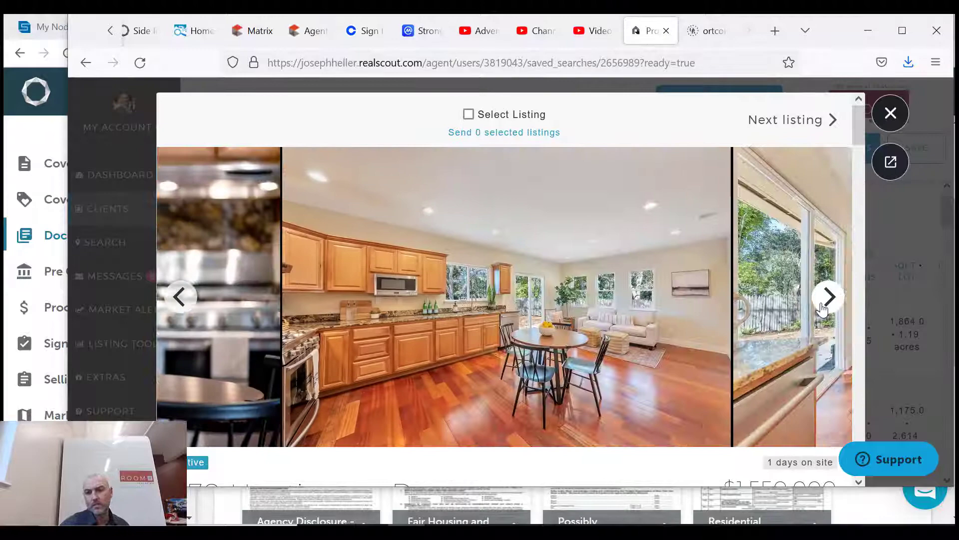
left_click(829, 297)
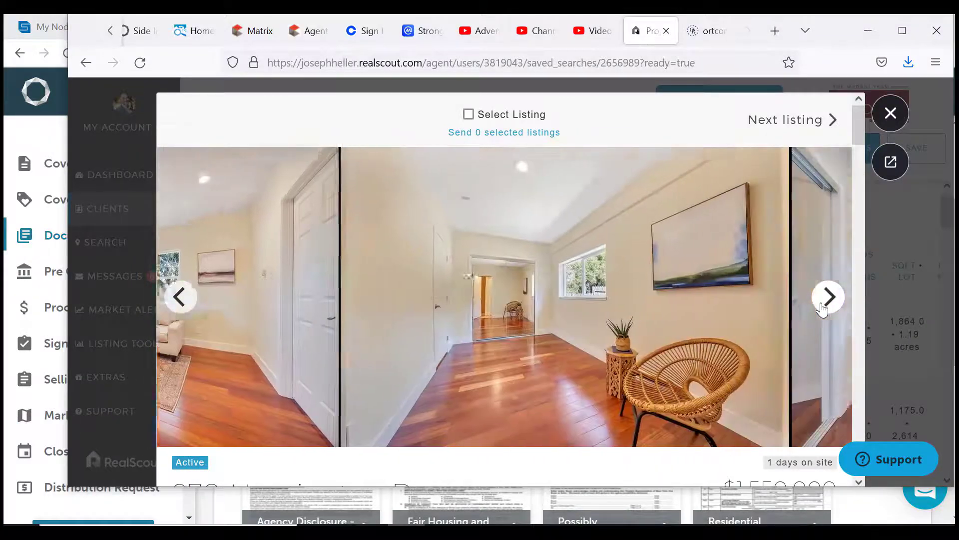
left_click(891, 113)
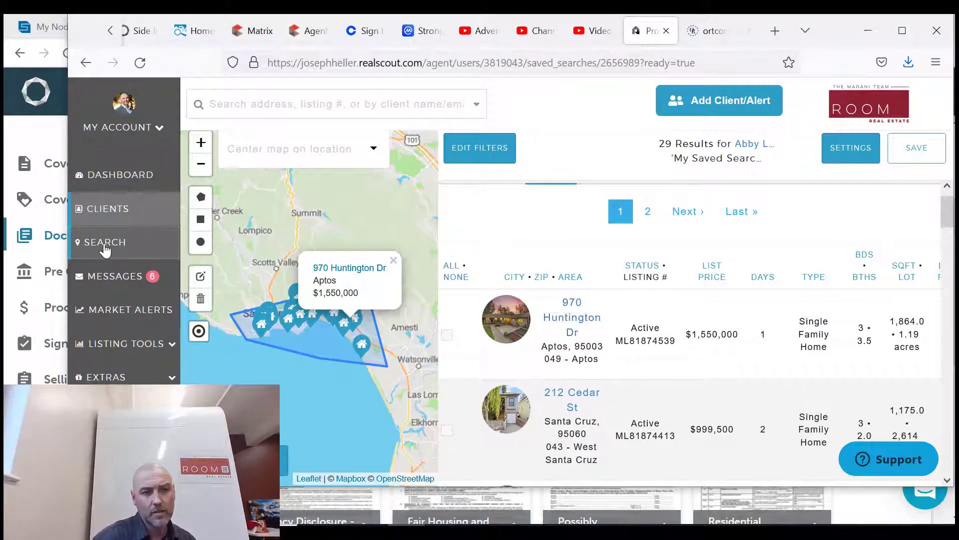
- Go from the sidebar Search page to the Clients list of 133 clients
left_click(105, 242)
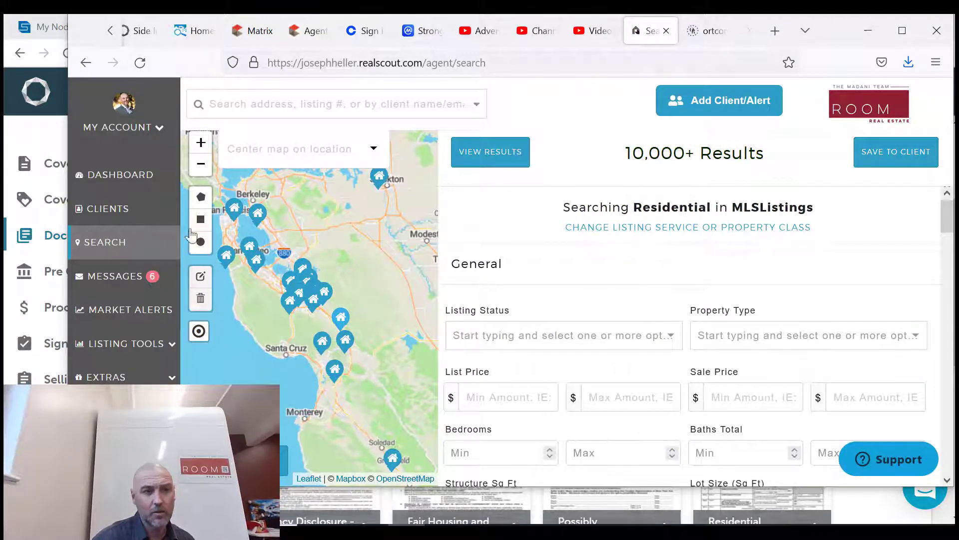
left_click(107, 209)
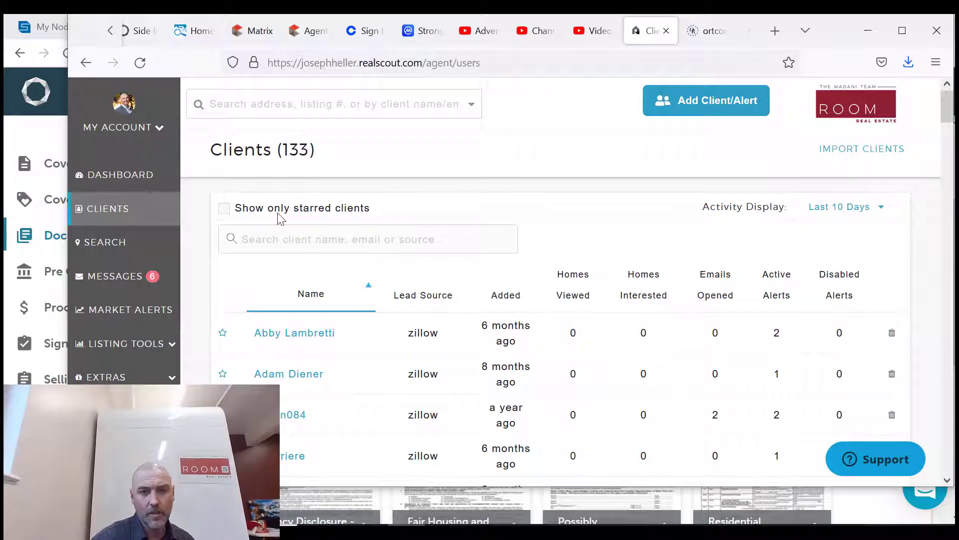
left_click(706, 101)
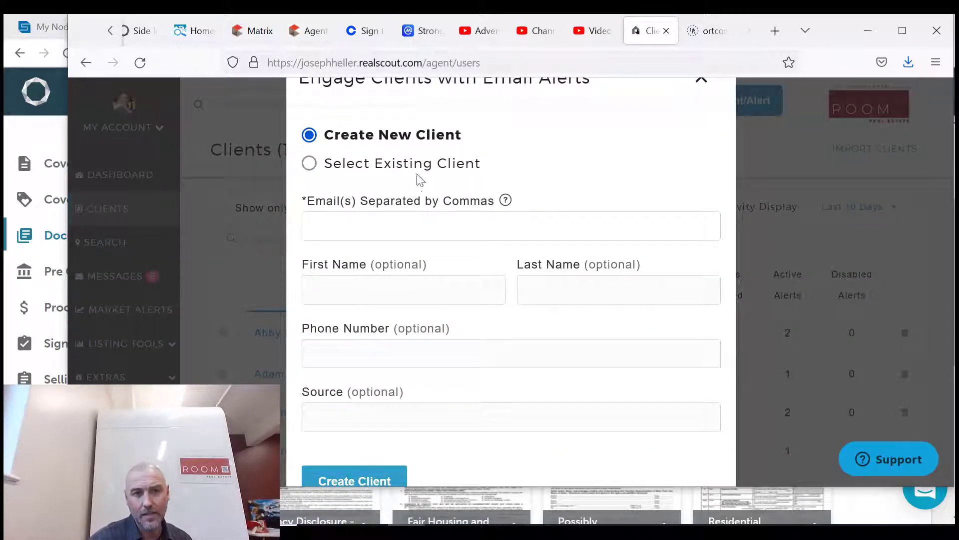
left_click(310, 163)
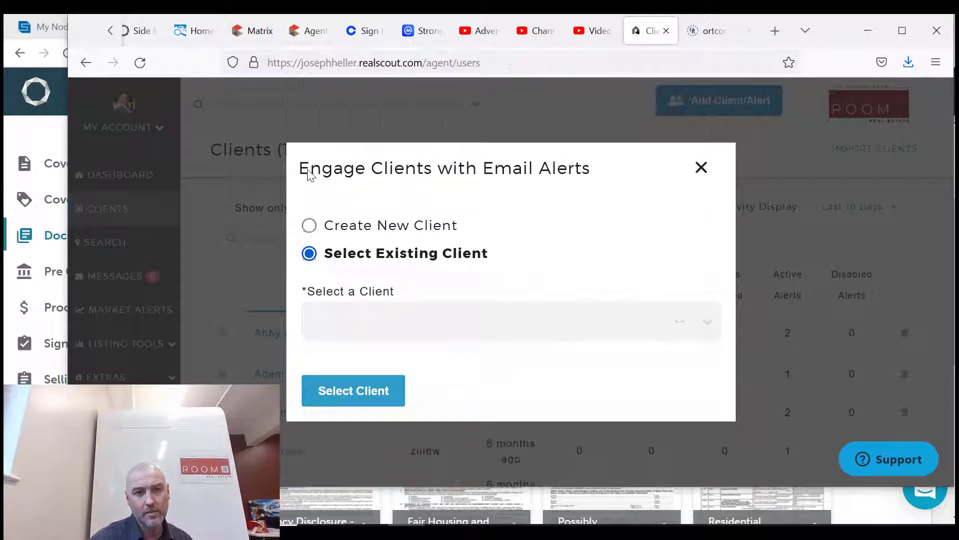
left_click(502, 321)
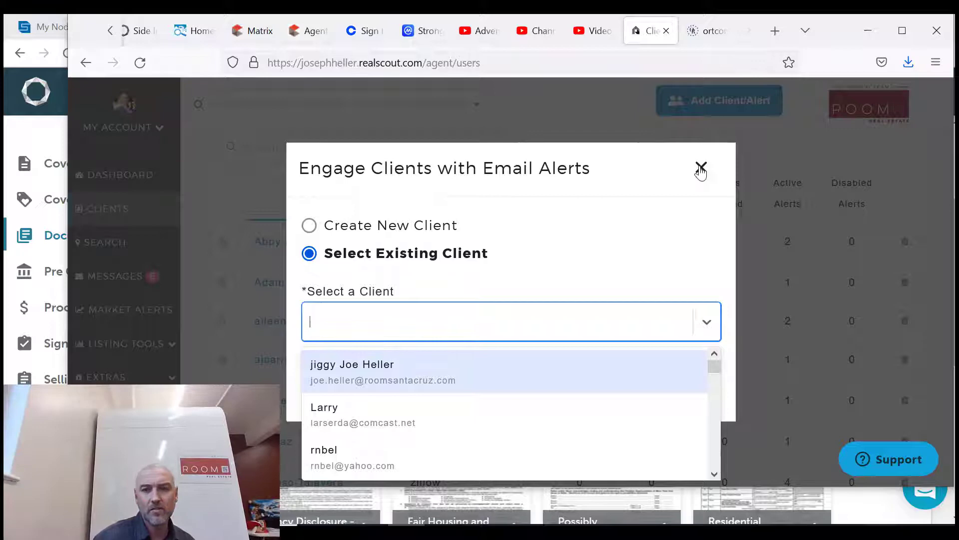
left_click(701, 168)
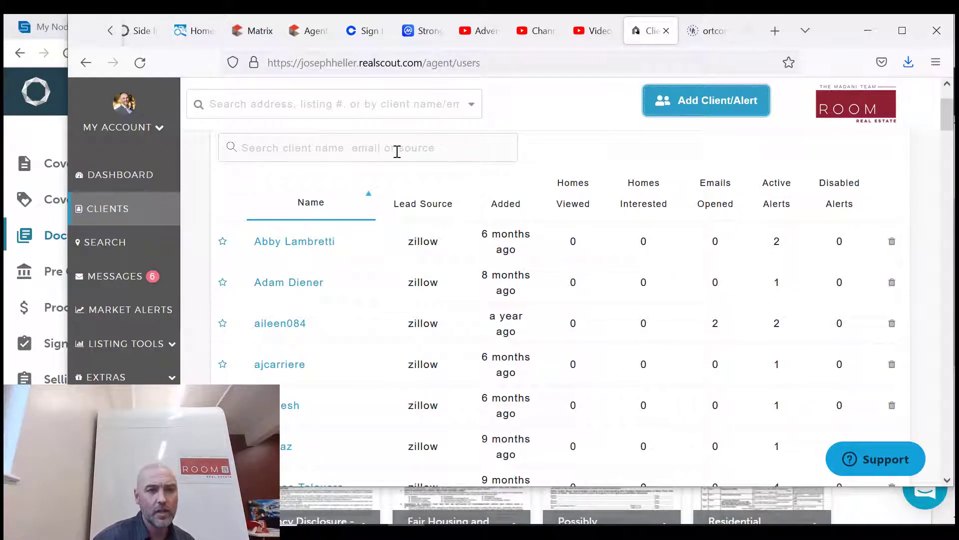